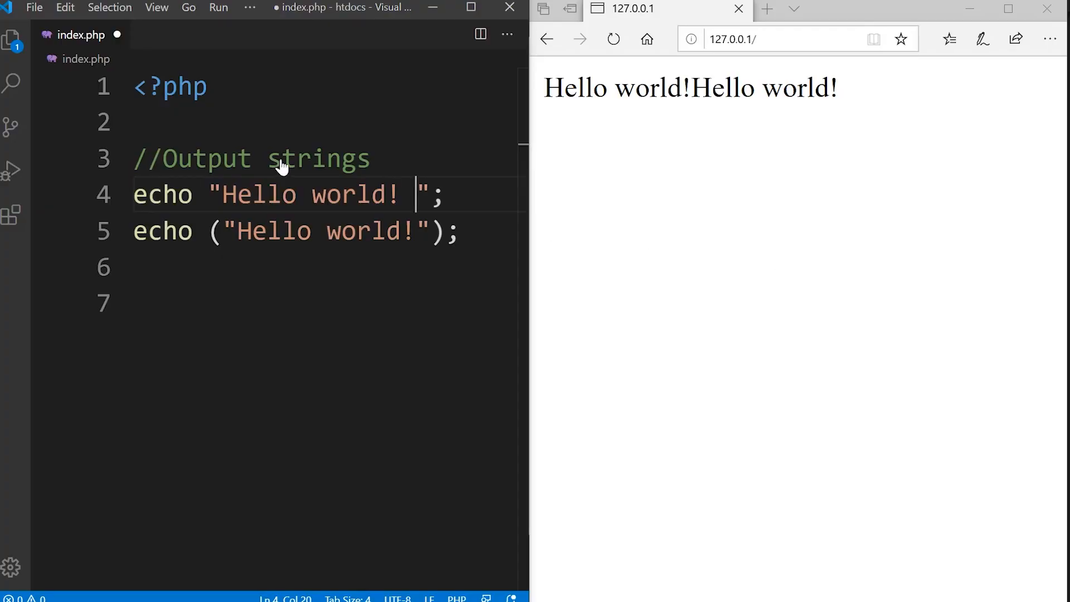
mouse_move(180, 195)
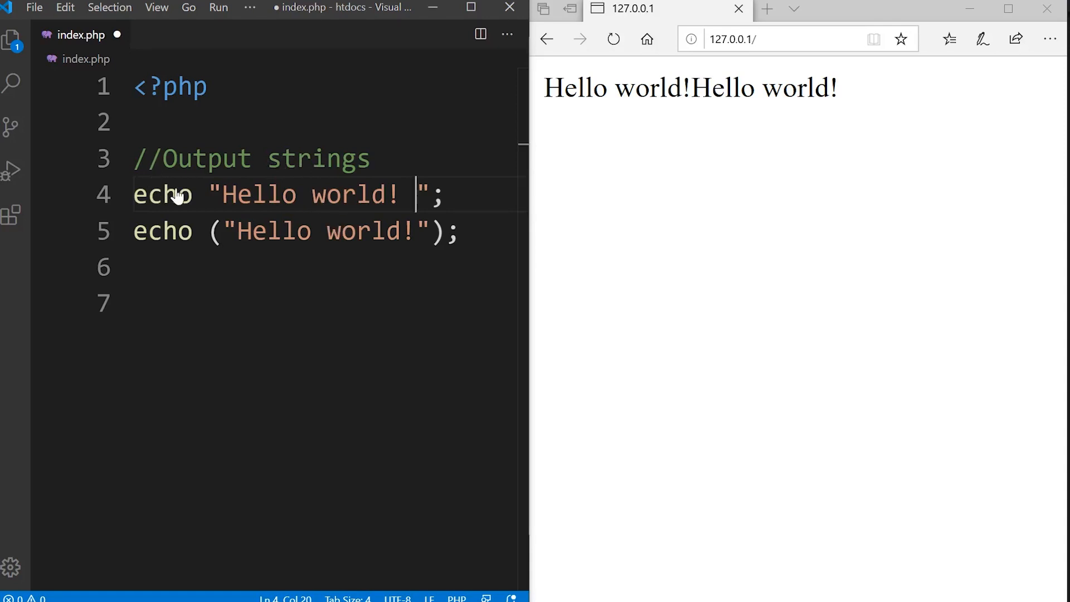
mouse_move(220, 200)
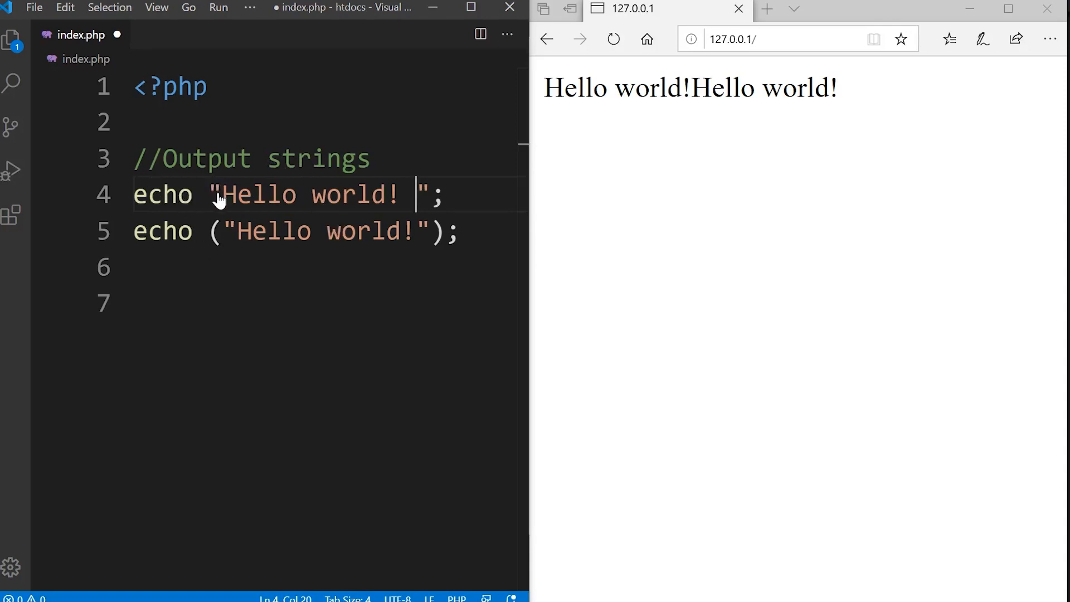
mouse_move(234, 208)
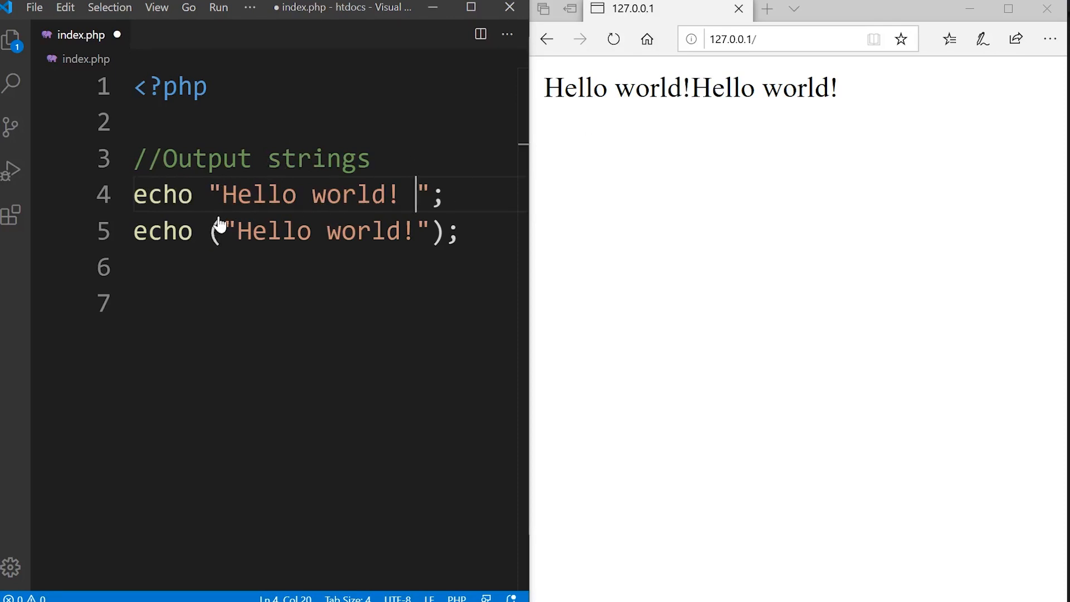
mouse_move(426, 222)
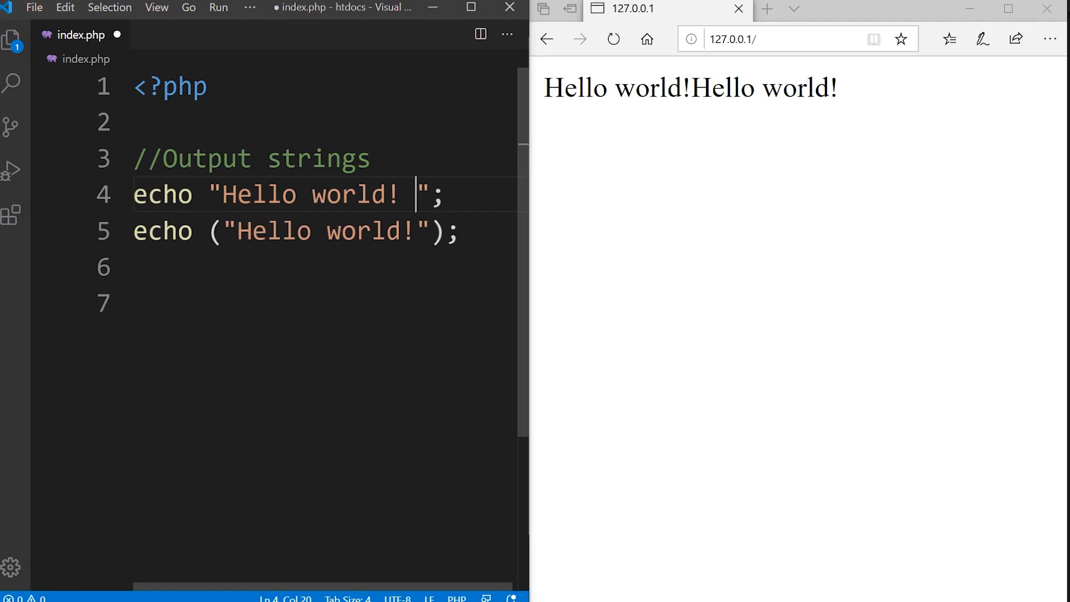
- Append <br> to the first echoed Hello world! string and reload the browser
text(<br>)
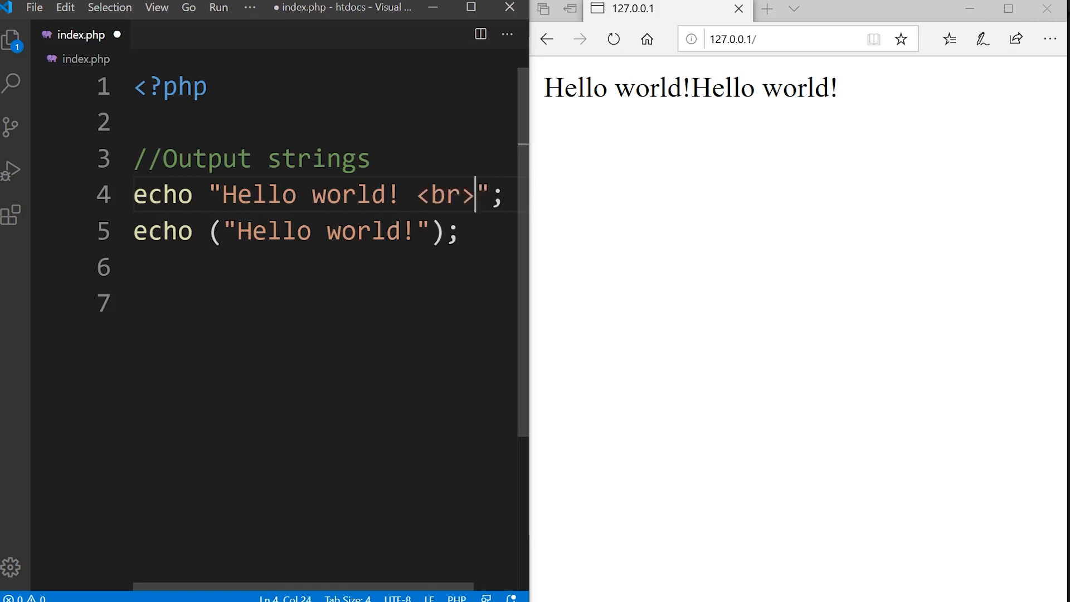
click(613, 38)
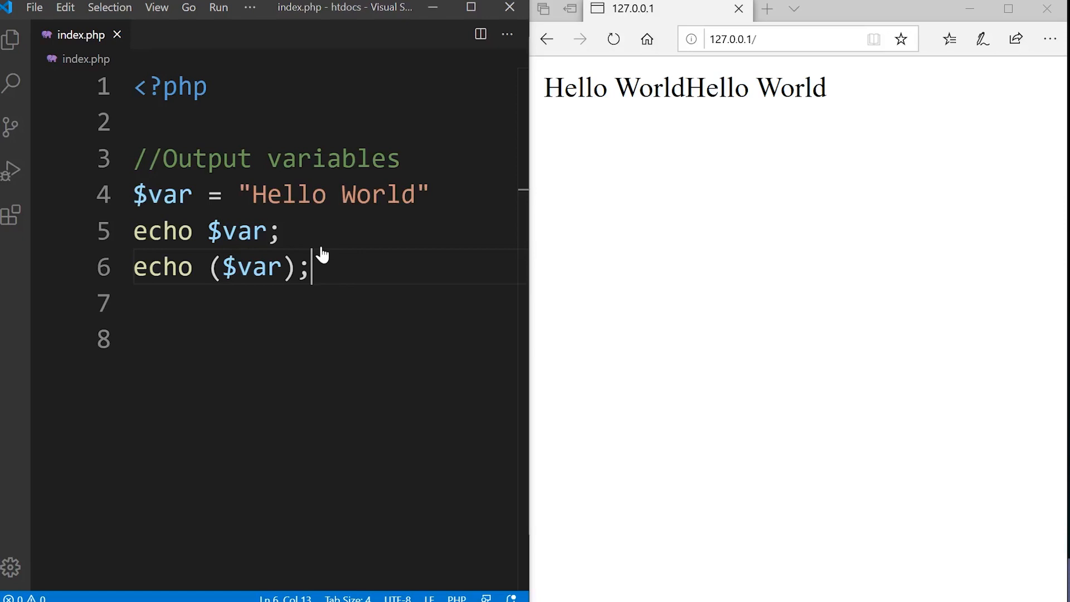
mouse_move(319, 246)
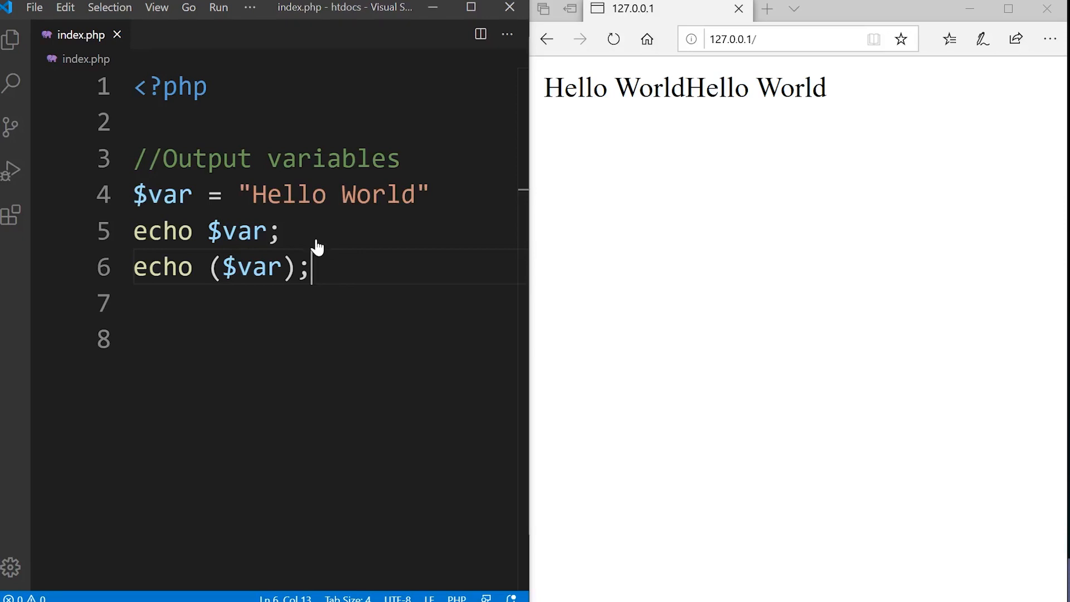
- End the $var = "Hello World" assignment with a semicolon
double_click(161, 195)
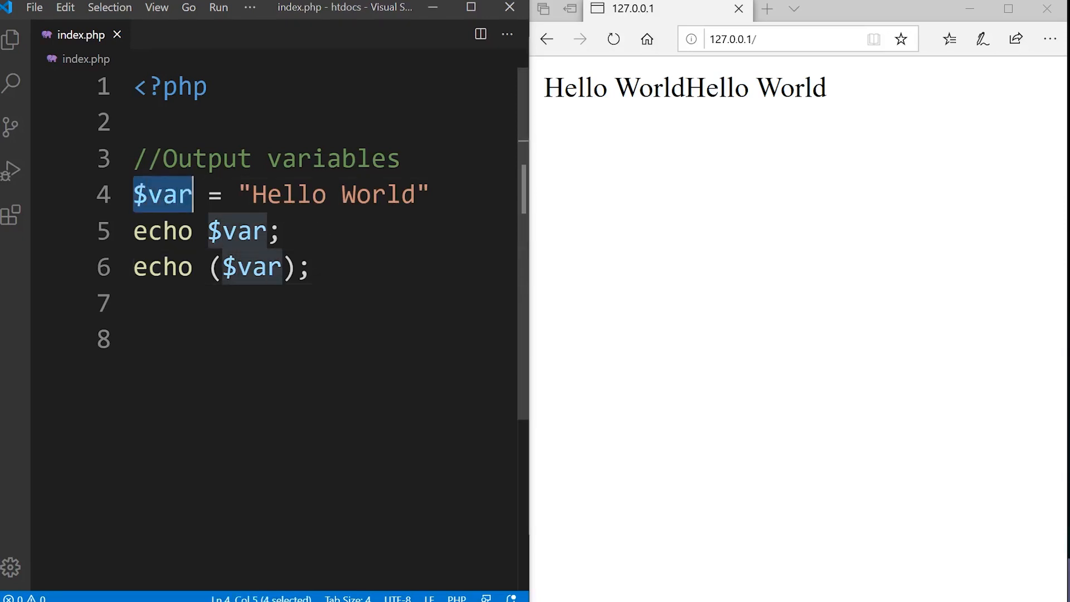
click(266, 195)
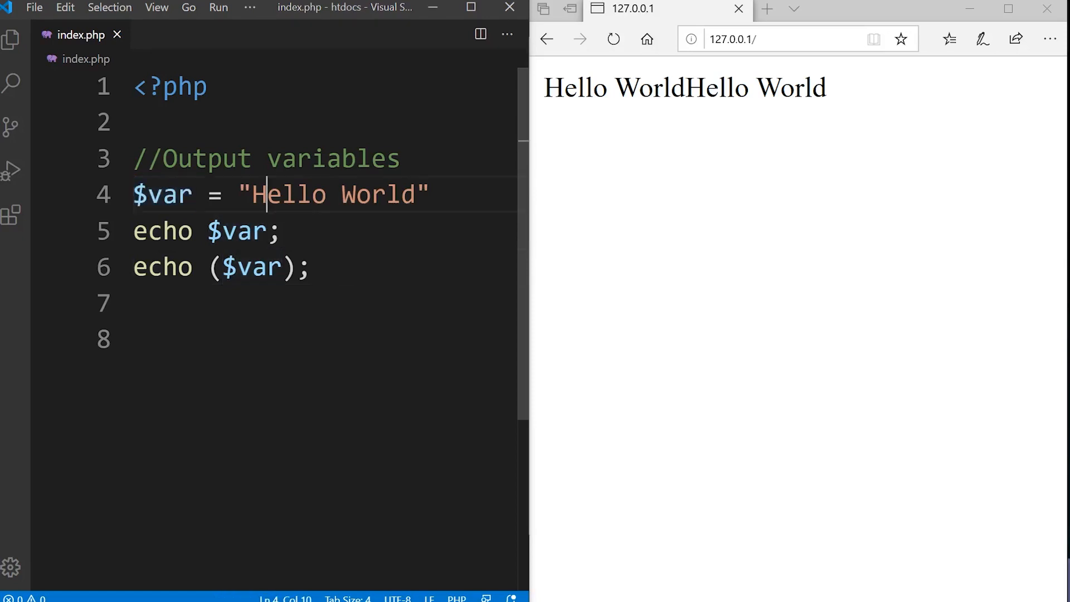
drag(256, 194, 415, 194)
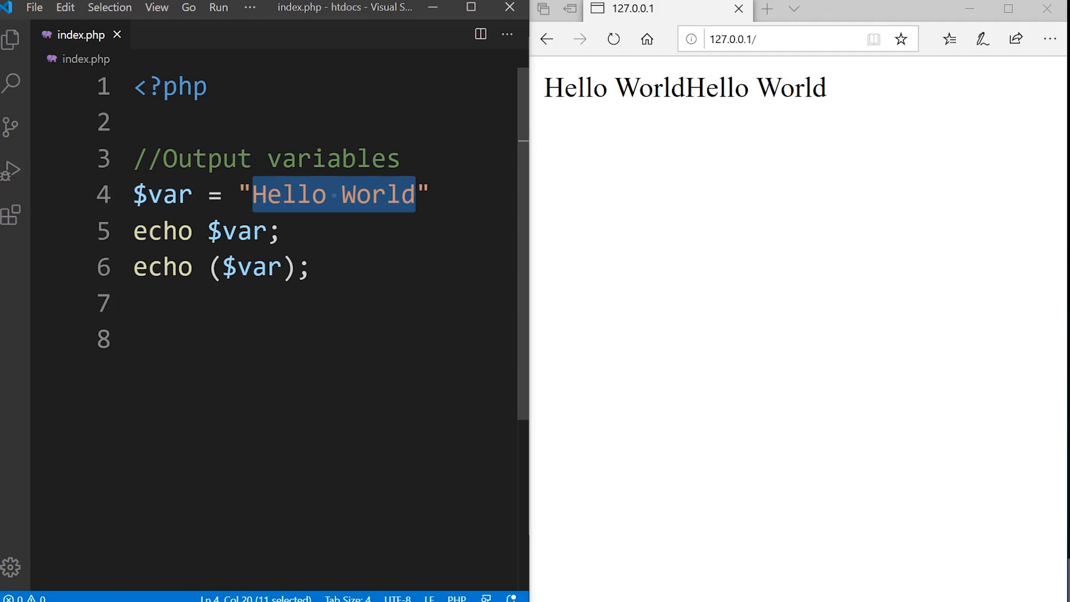
click(312, 267)
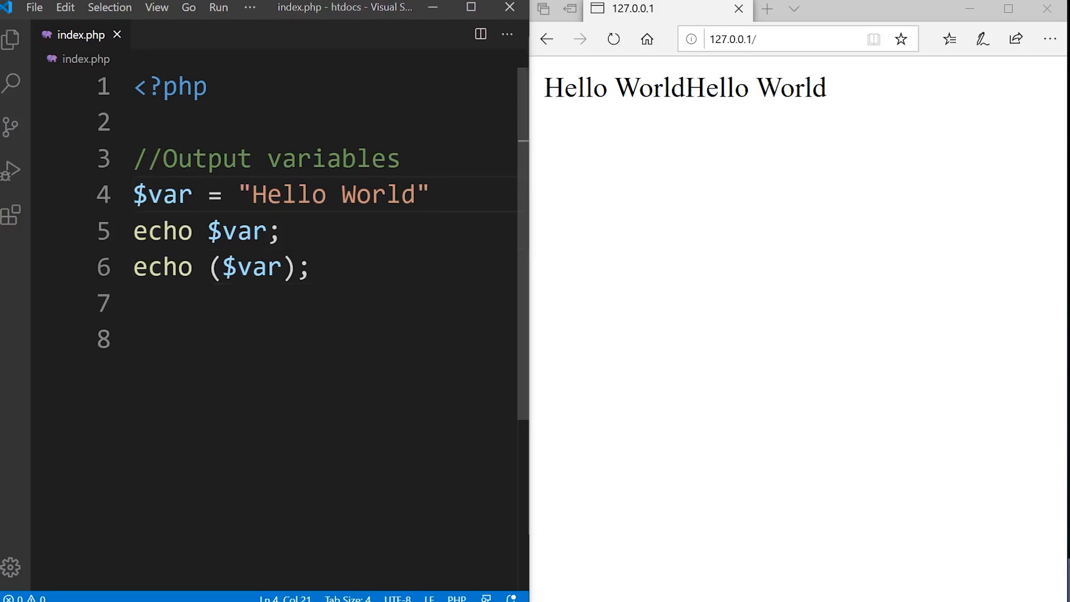
text(;)
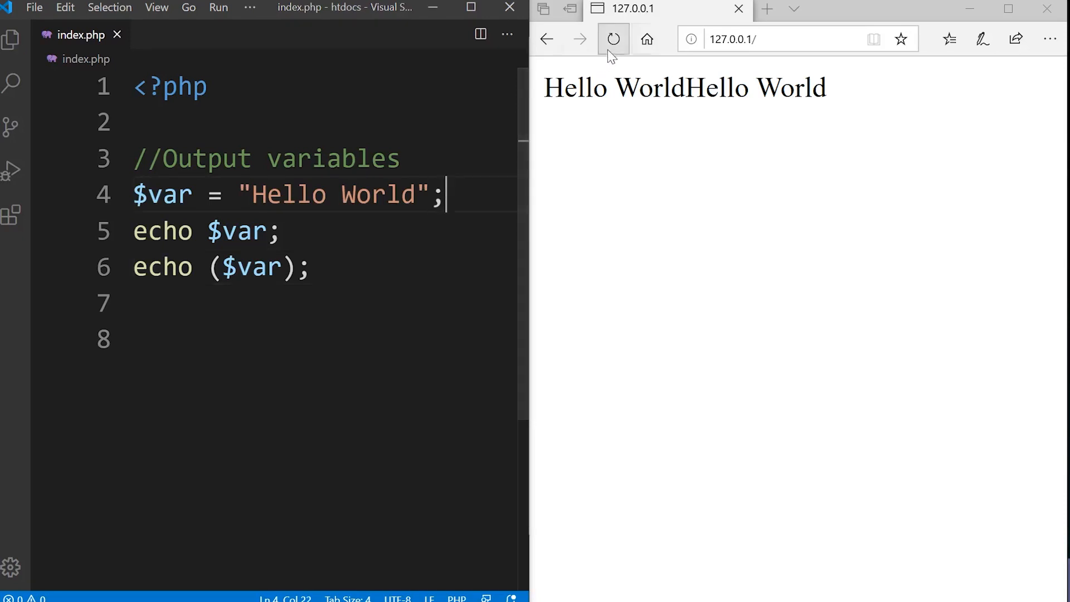
mouse_move(696, 141)
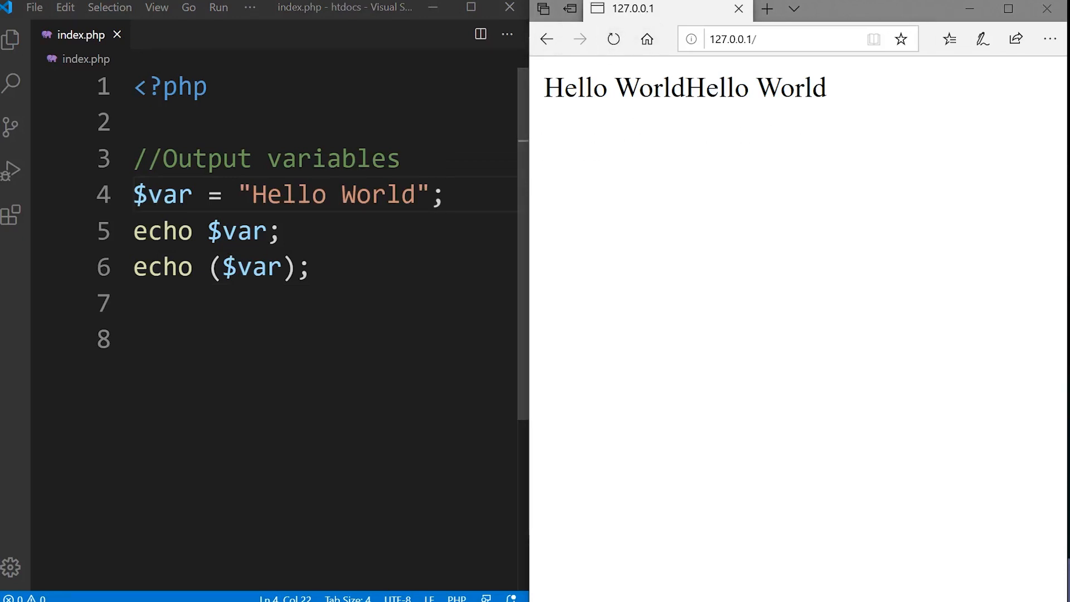
- Concatenate "<br>" onto the first echo of $var, save, and reload the page
click(444, 195)
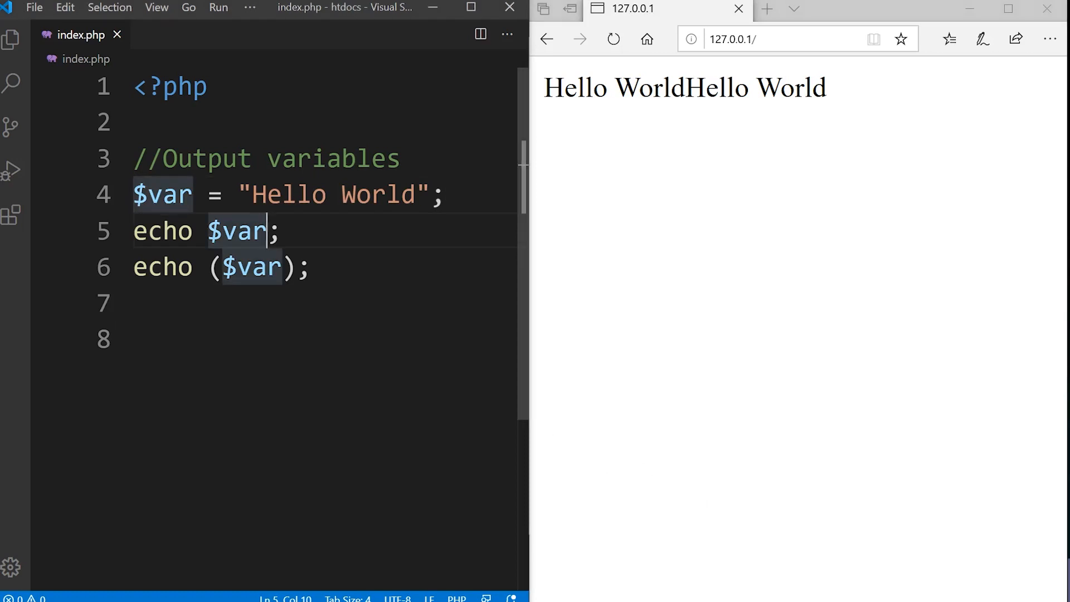
text(.)
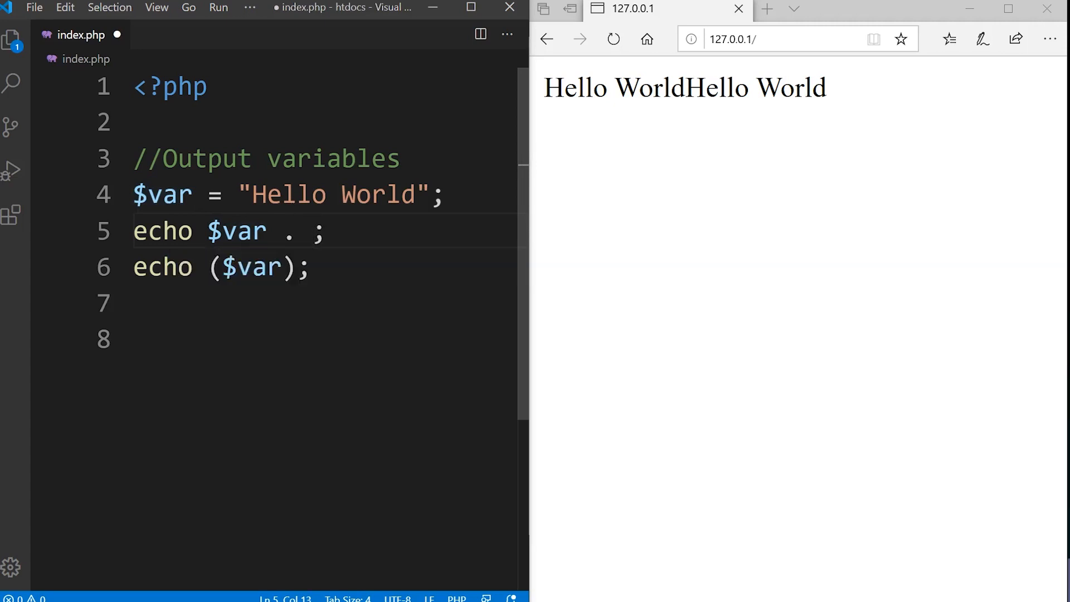
text("")
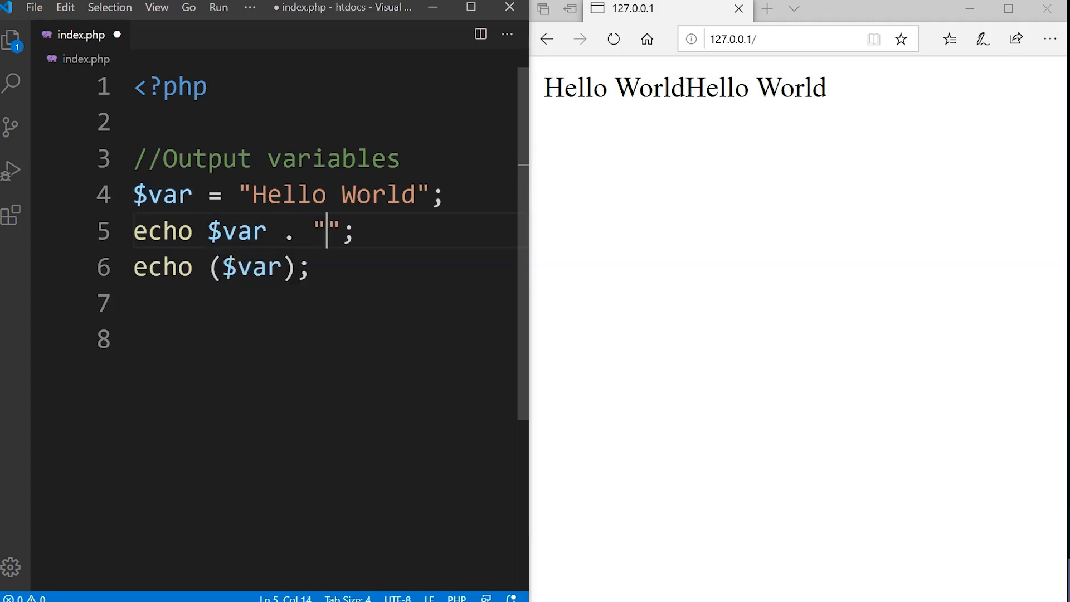
text(<br>)
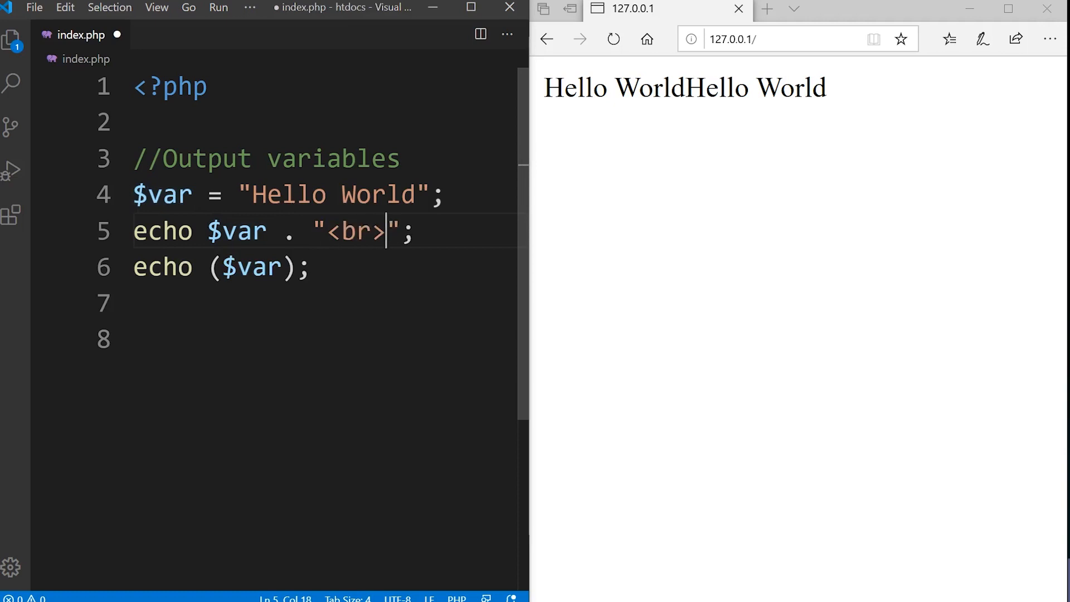
key(ctrl+s)
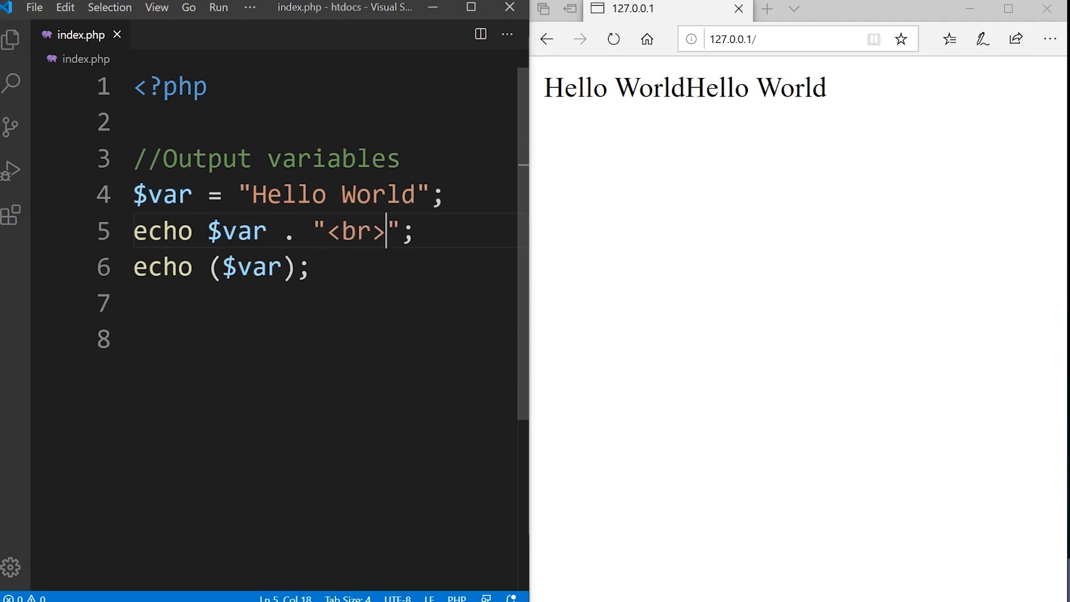
double_click(288, 231)
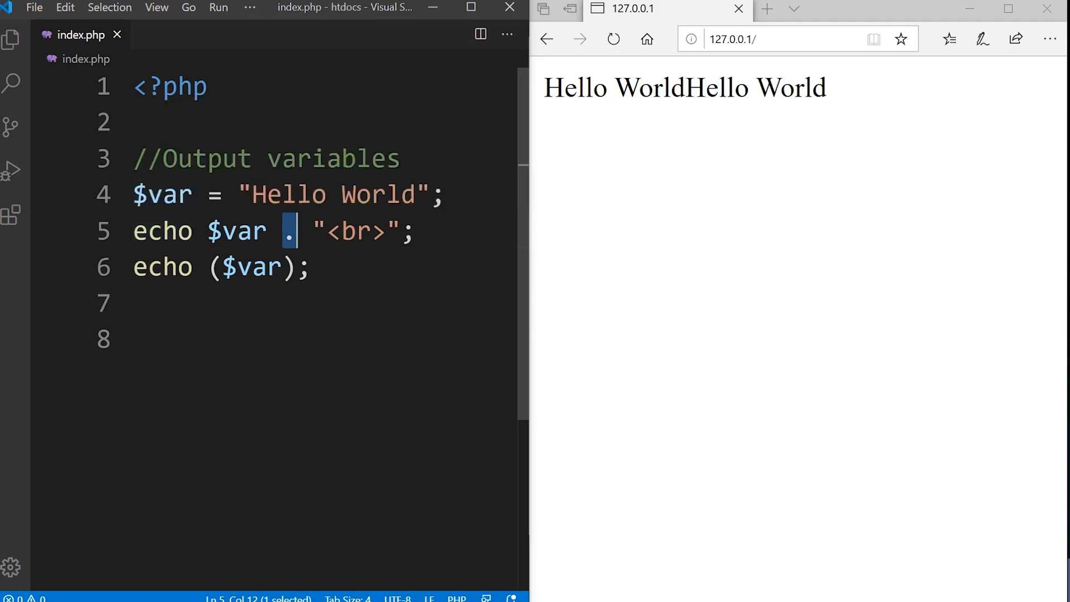
click(612, 38)
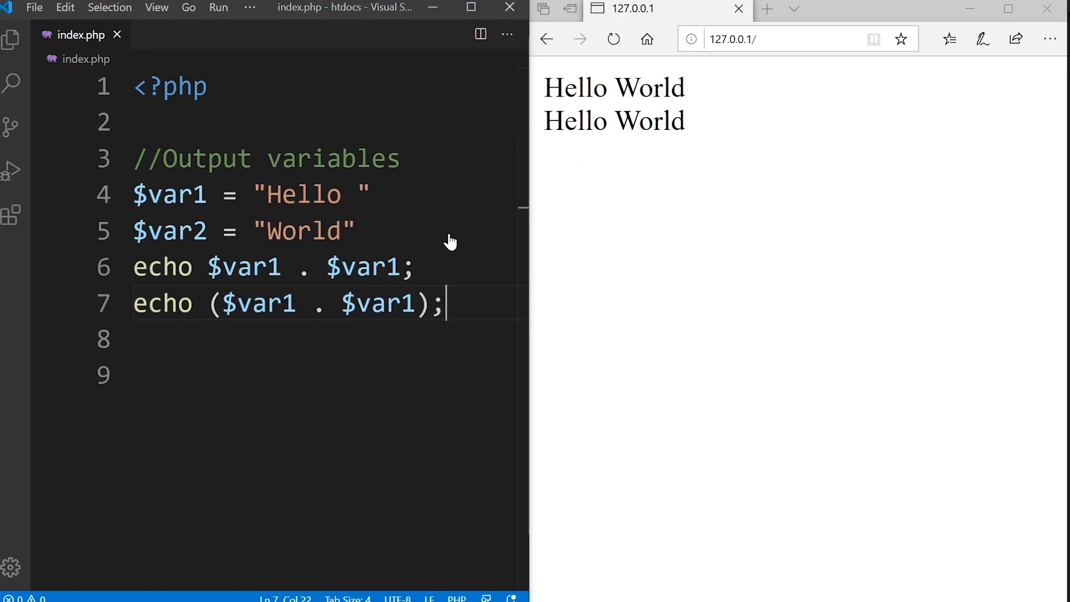
mouse_move(262, 200)
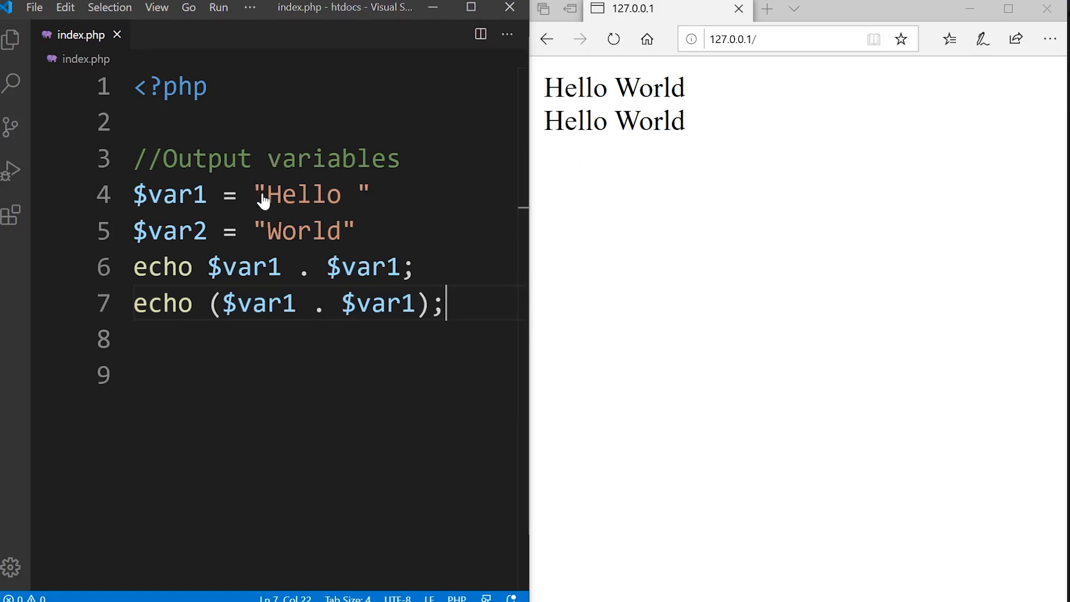
mouse_move(390, 277)
text(2)
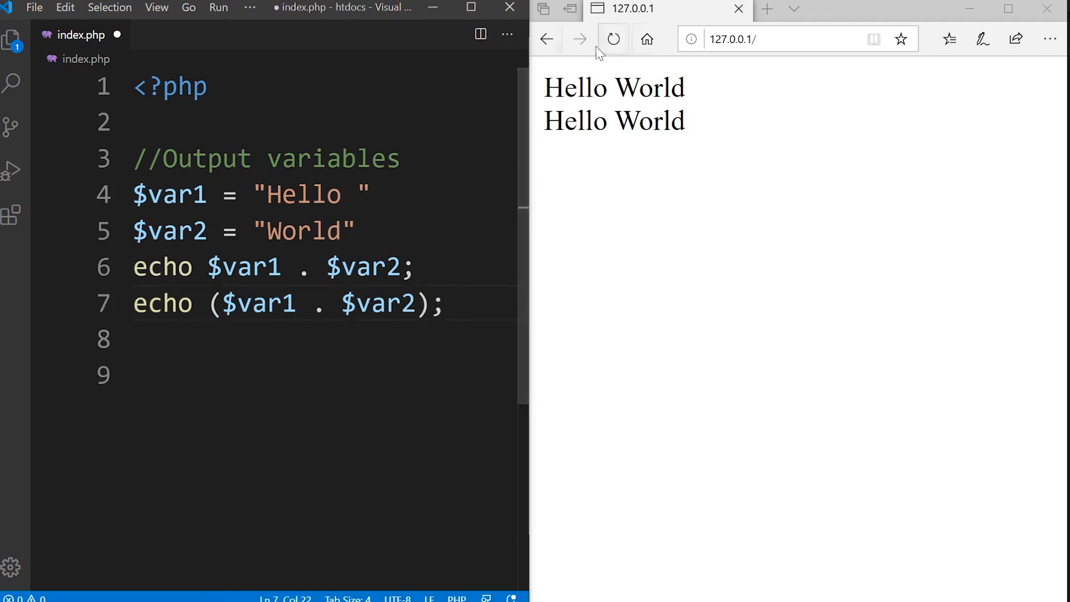
- Add the missing semicolon and reload the page to check the output
click(612, 39)
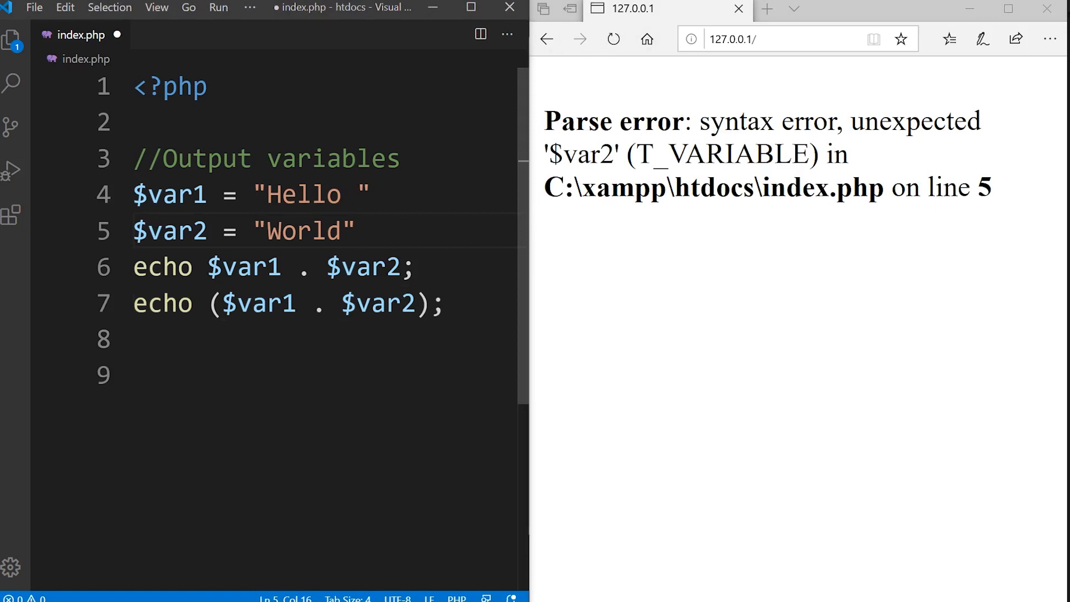
text(;)
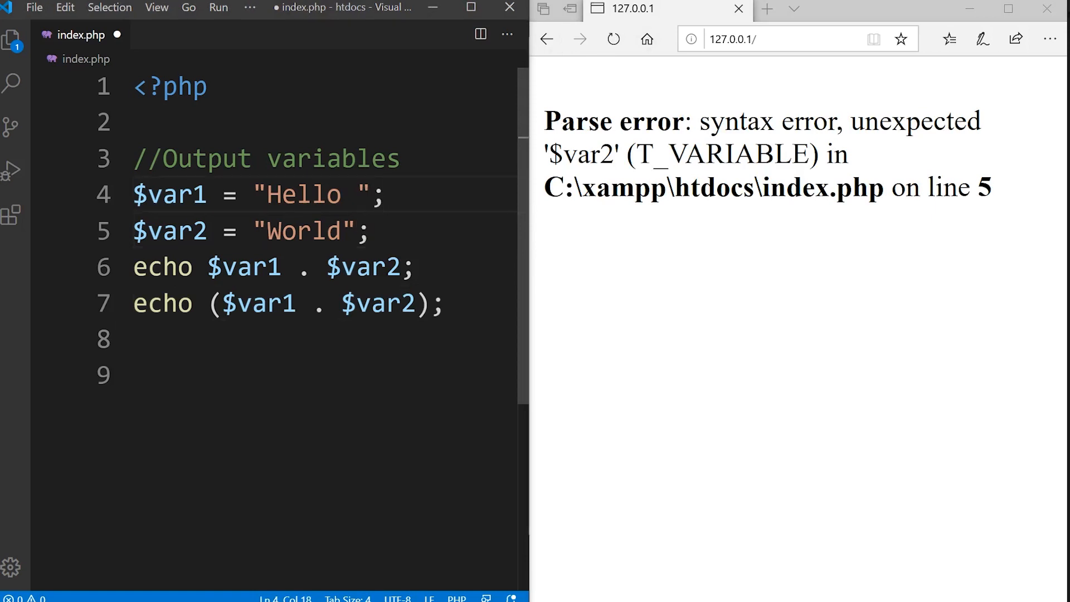
click(613, 38)
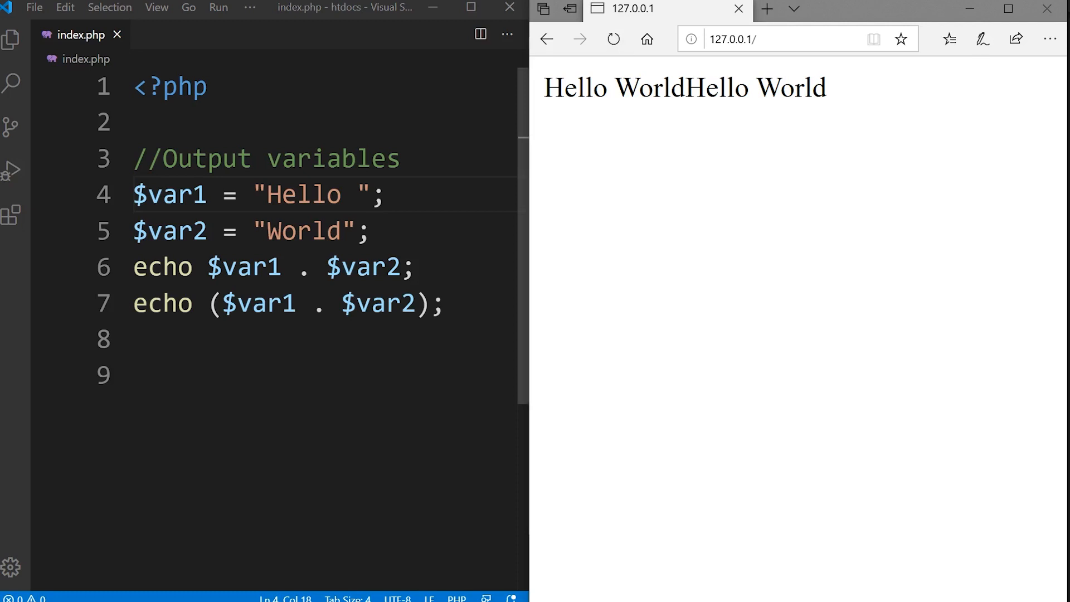
mouse_move(712, 76)
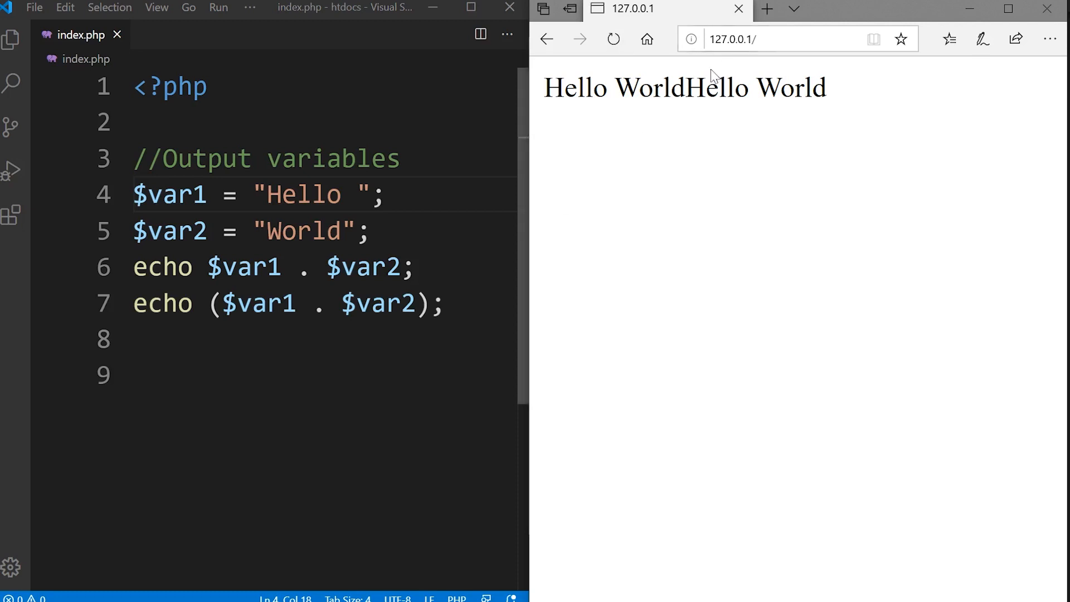
- Append . "<br>" after $var2 in the first echo and reload the page
double_click(364, 267)
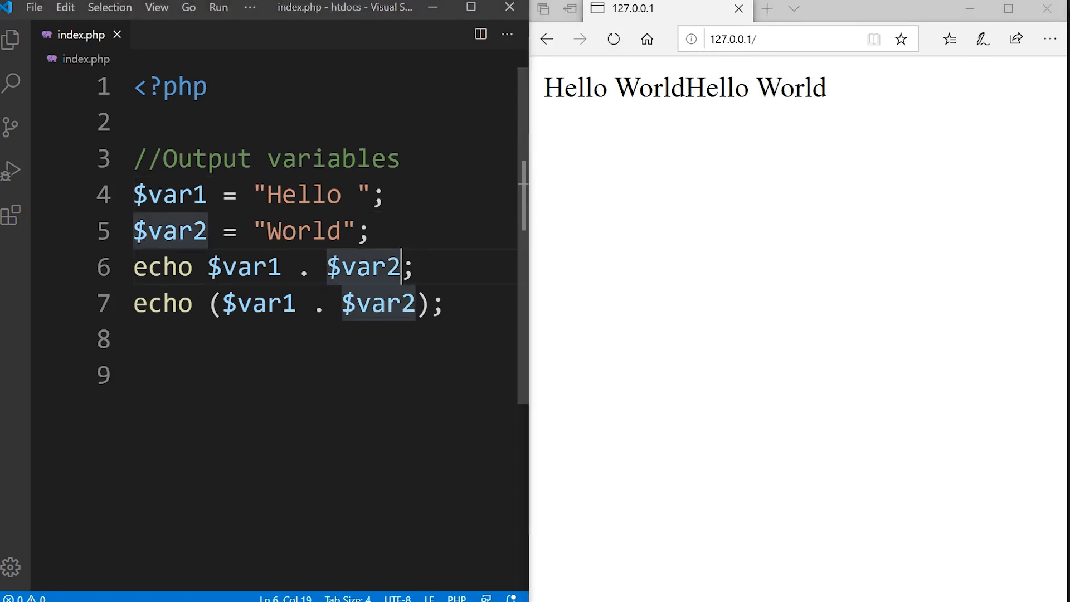
text(. ")
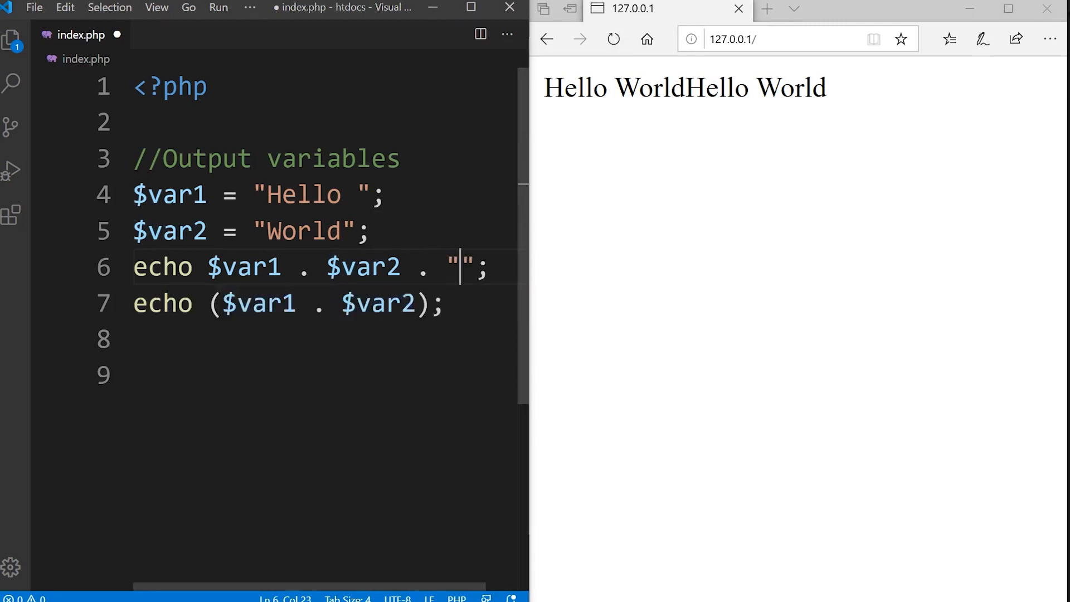
text(<br>)
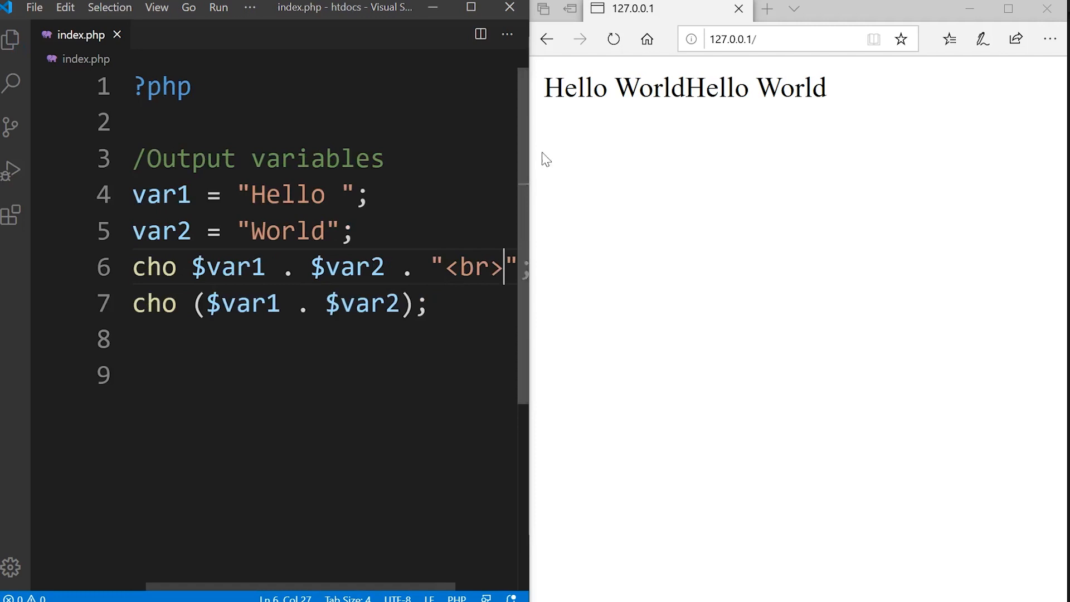
click(612, 38)
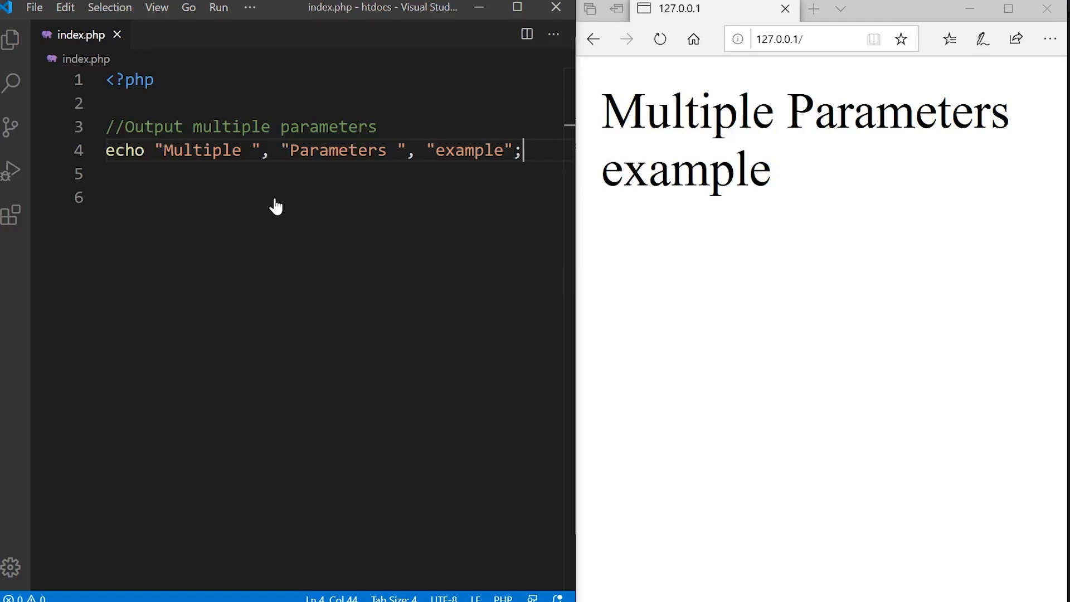
mouse_move(140, 169)
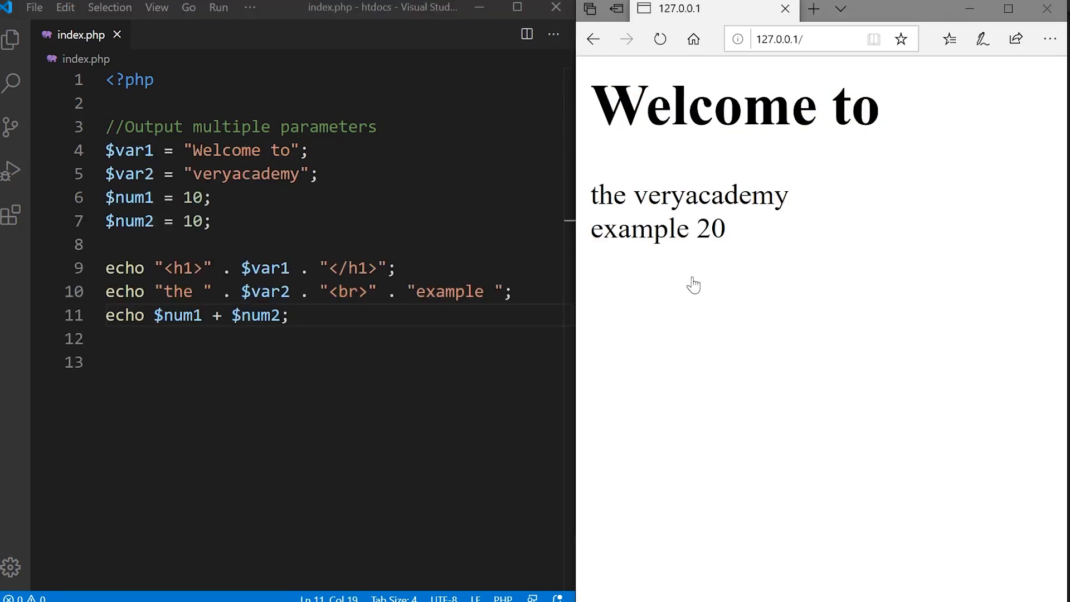
mouse_move(252, 207)
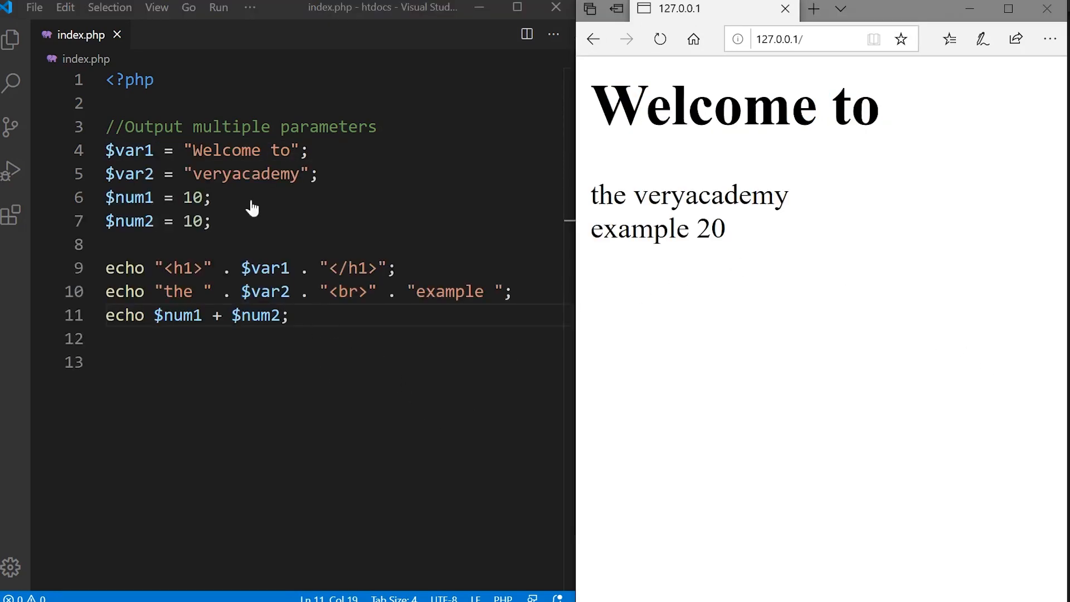
mouse_move(149, 247)
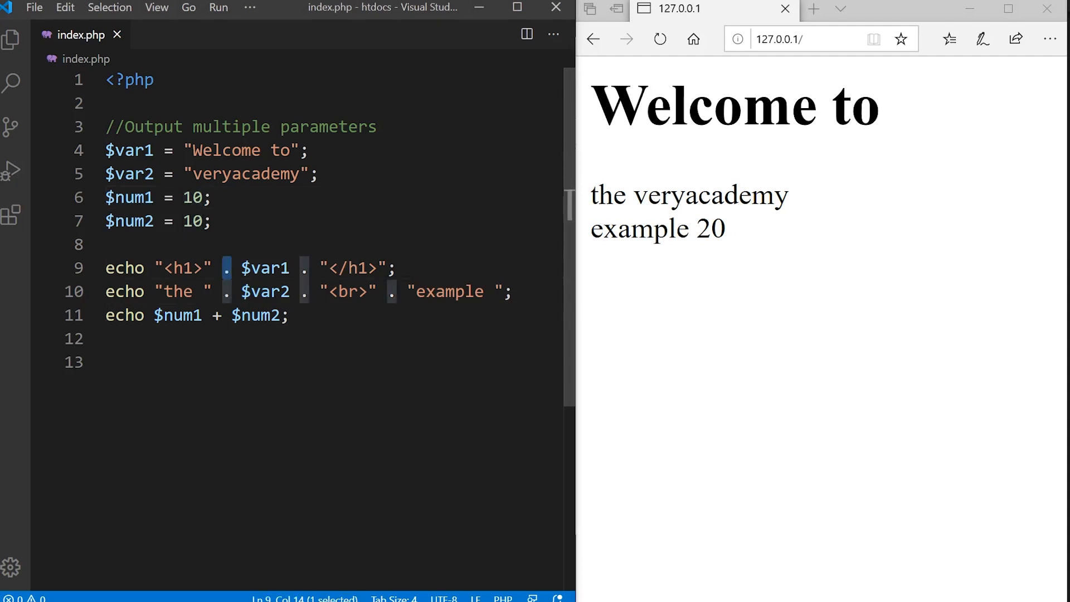
double_click(264, 267)
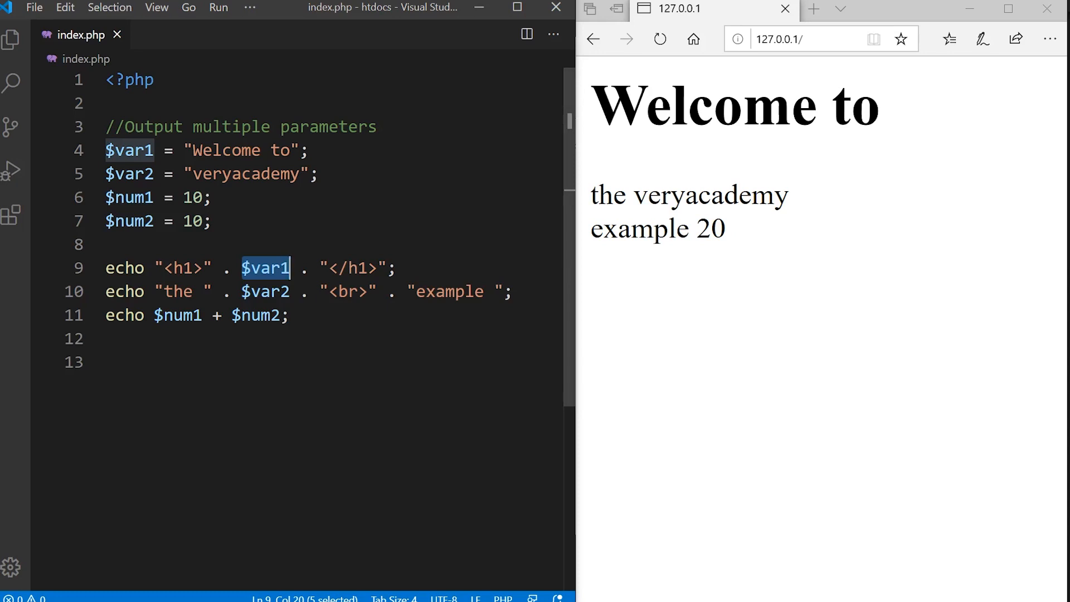
double_click(265, 291)
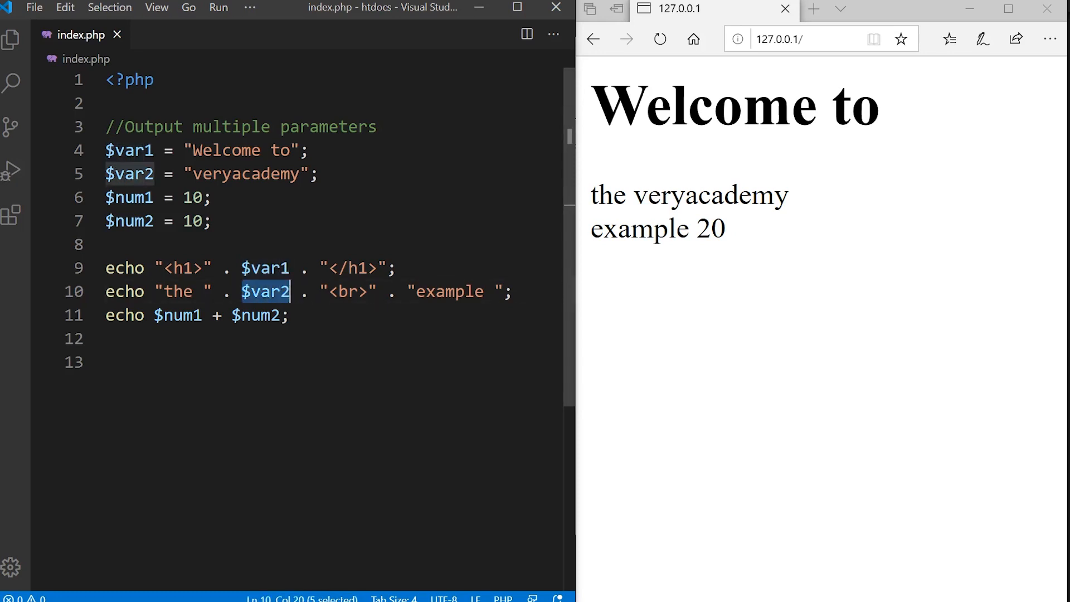
double_click(347, 291)
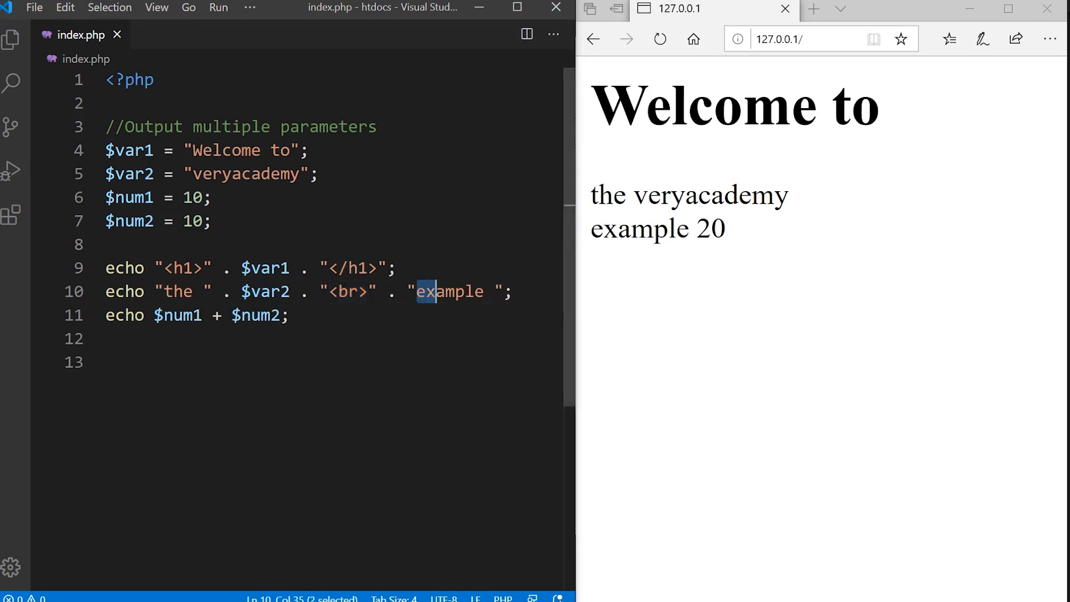
click(484, 292)
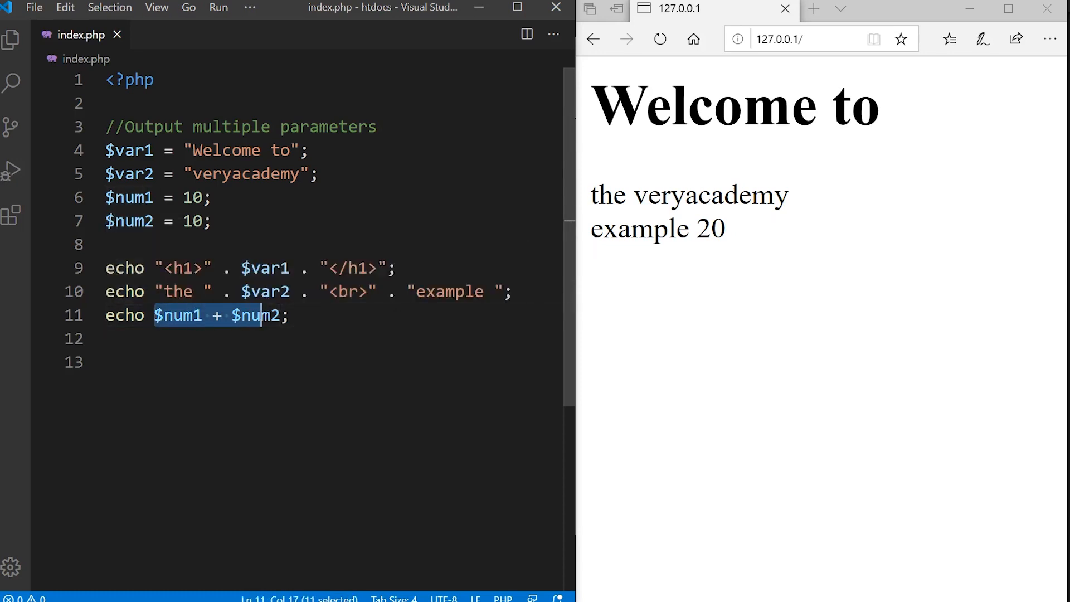
click(162, 315)
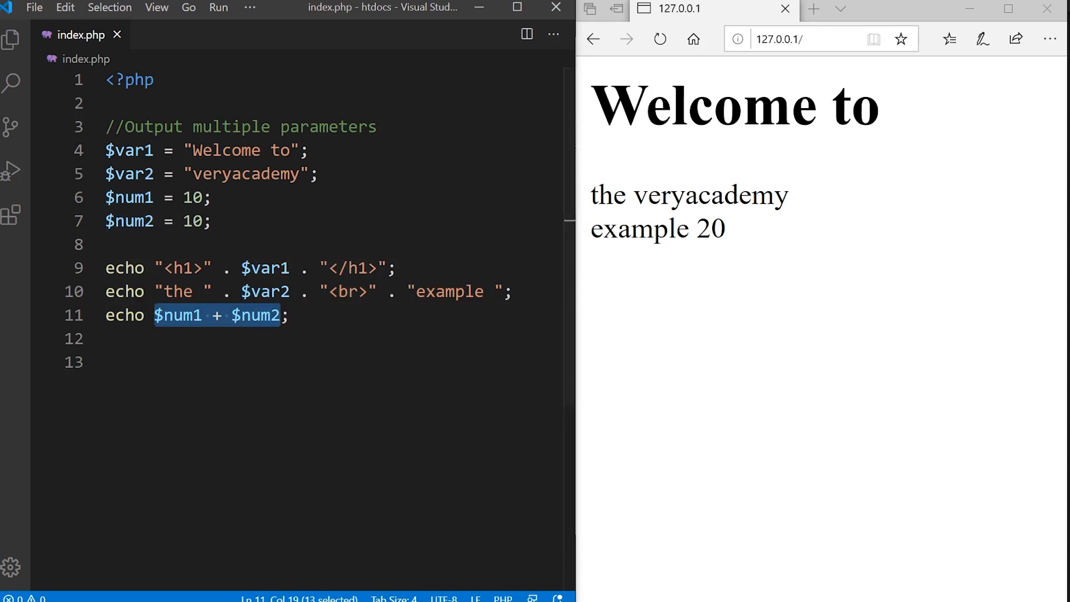
mouse_move(246, 310)
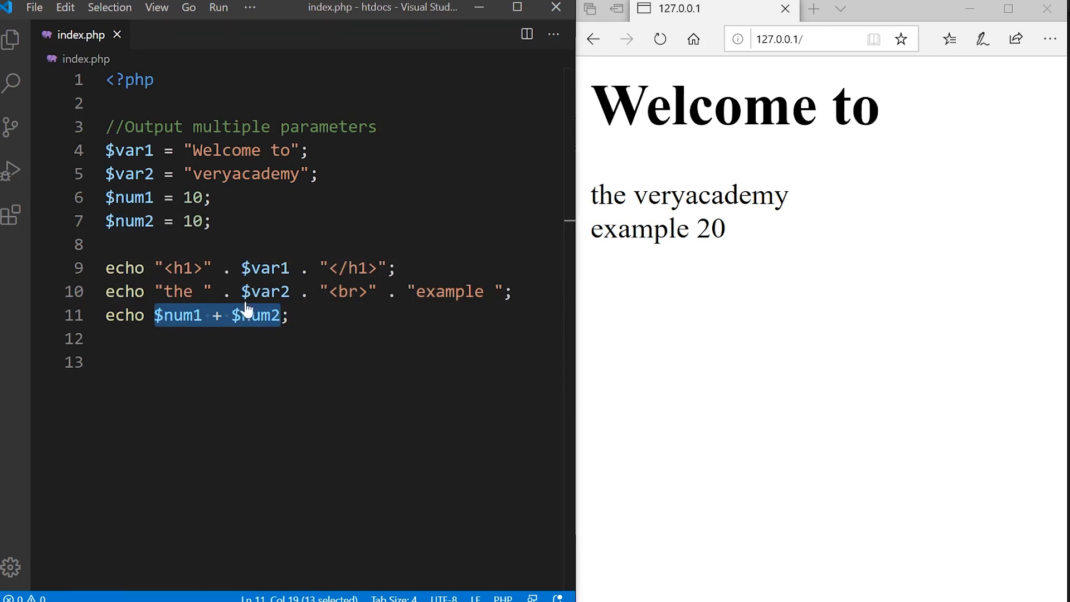
mouse_move(125, 203)
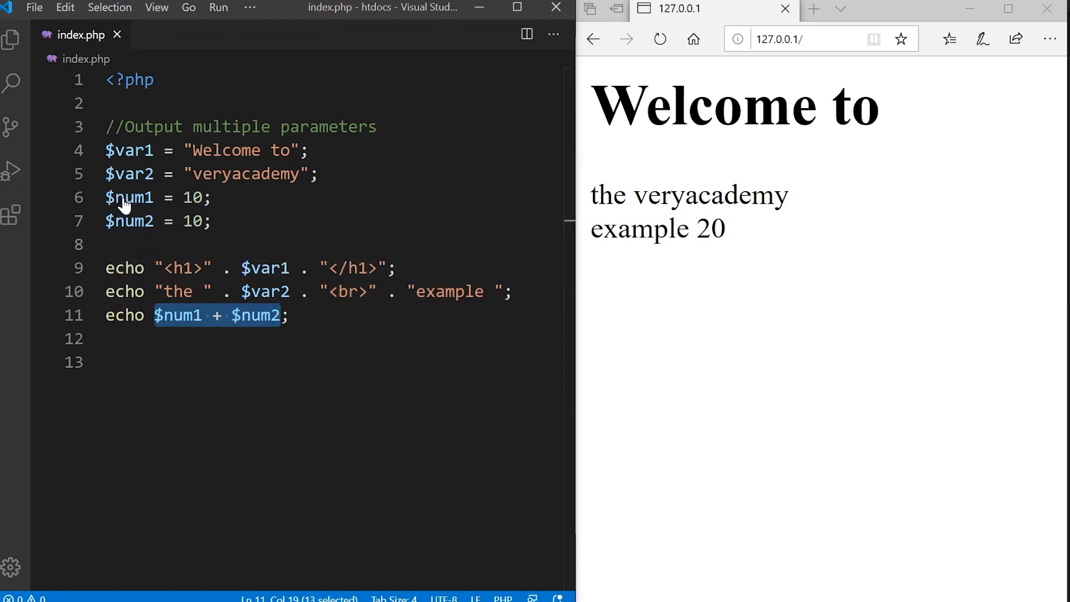
mouse_move(131, 228)
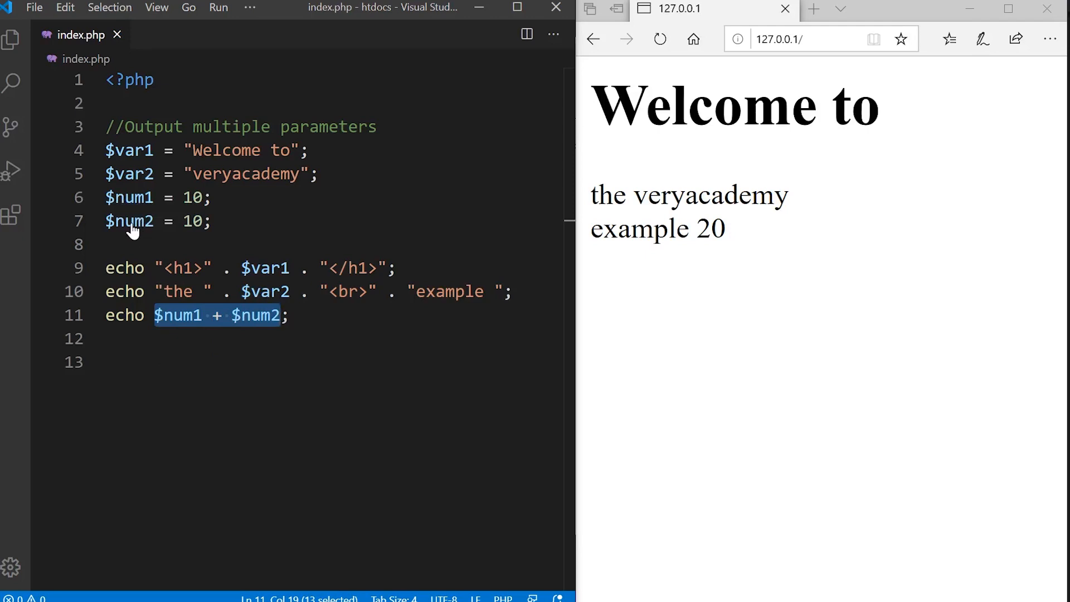
mouse_move(191, 344)
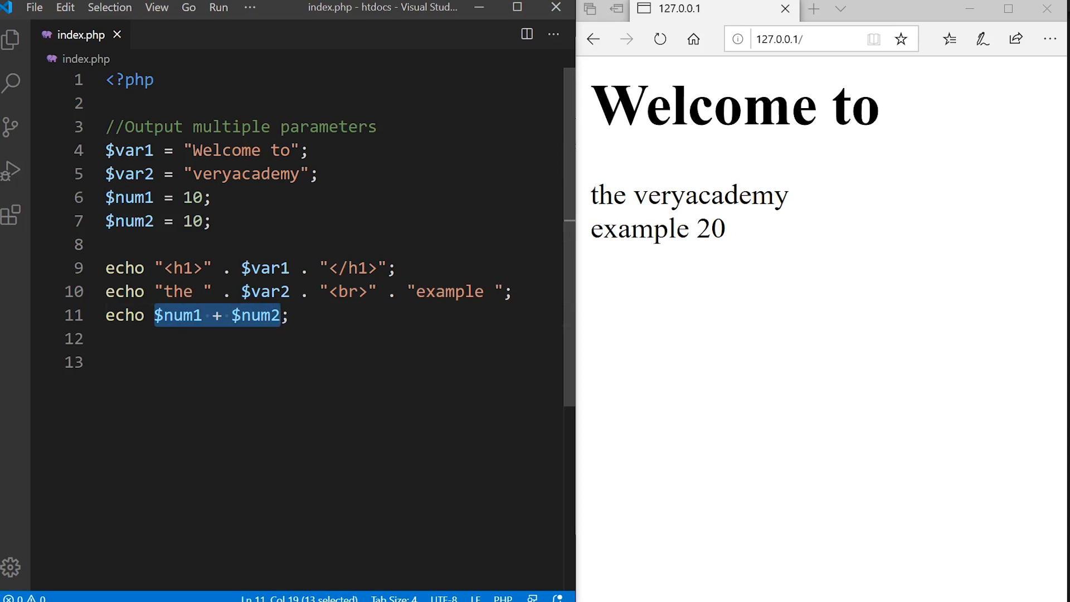
mouse_move(1038, 408)
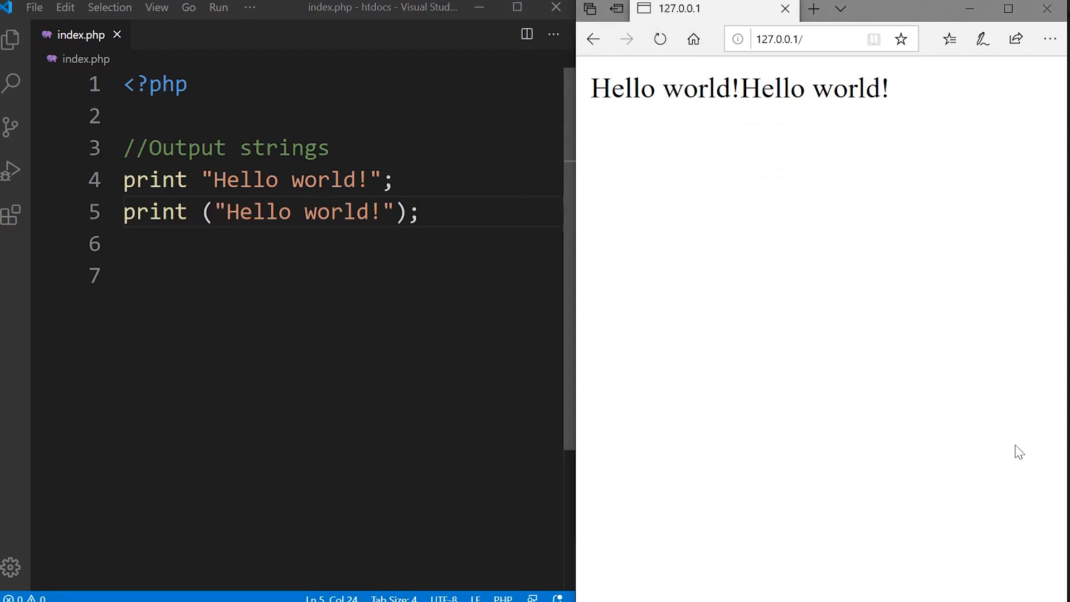
- Add <br> to the end of the print string and reload the browser
click(420, 213)
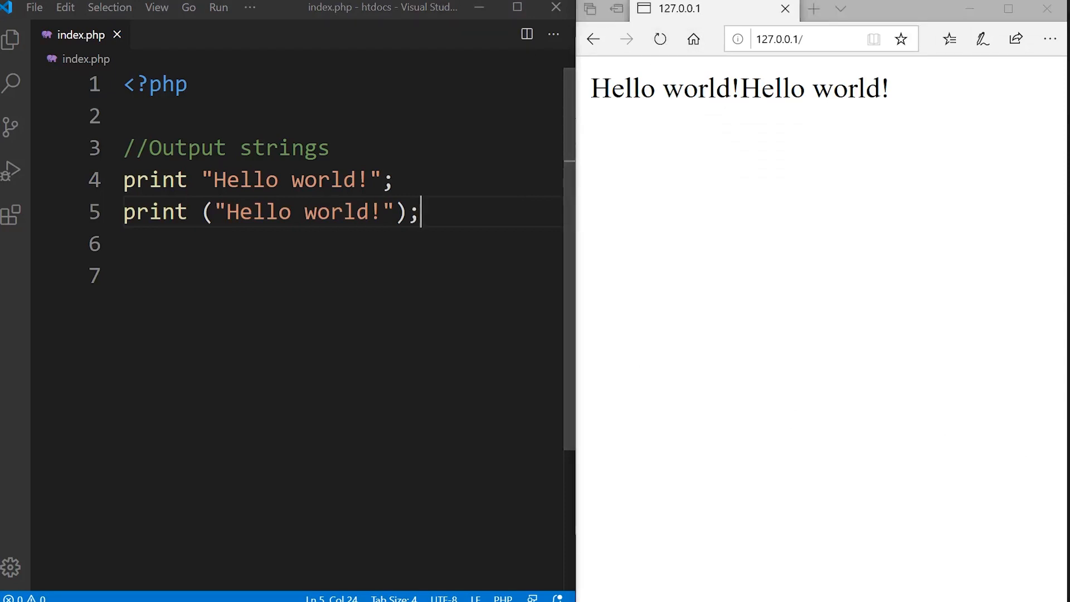
text(<br>)
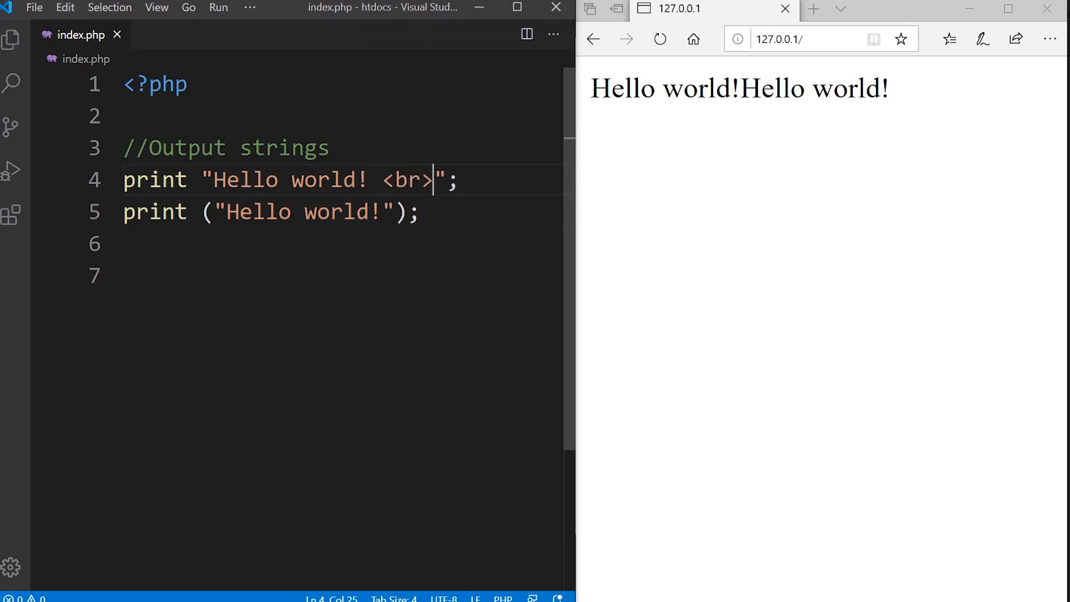
click(657, 38)
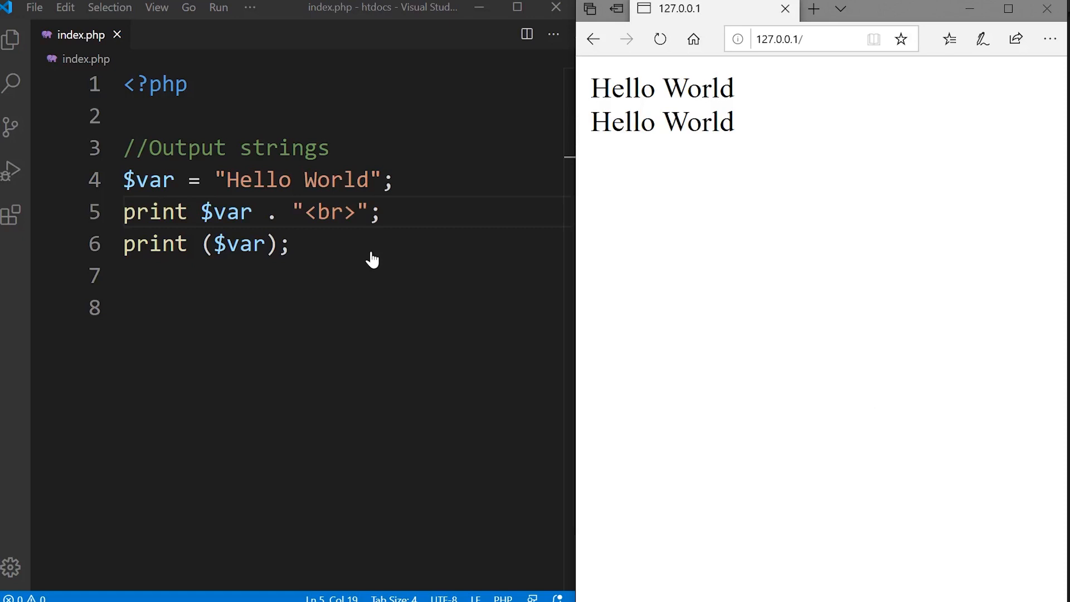
mouse_move(225, 187)
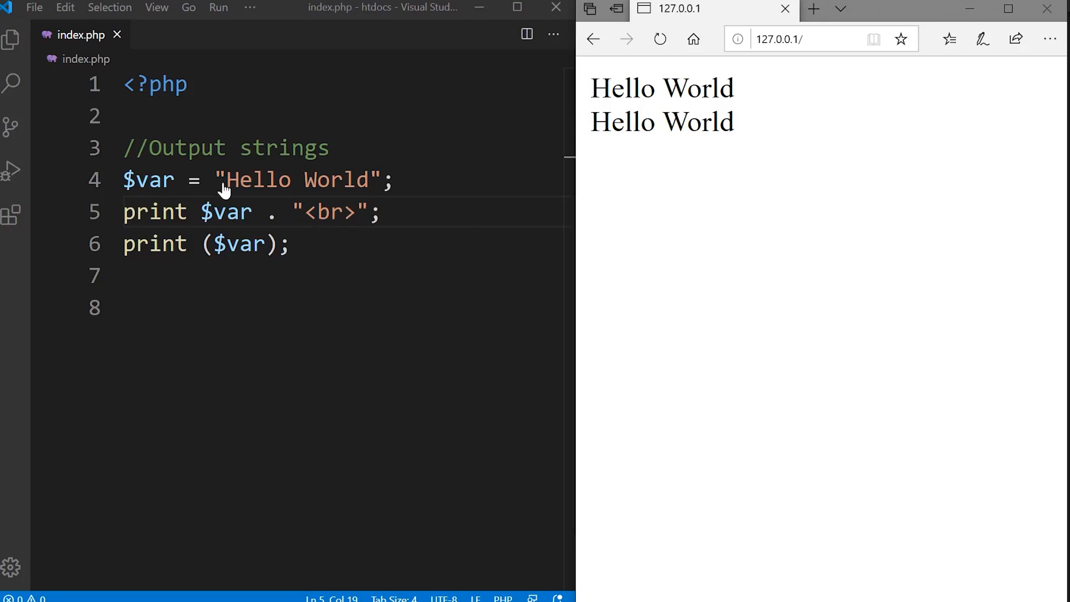
mouse_move(208, 216)
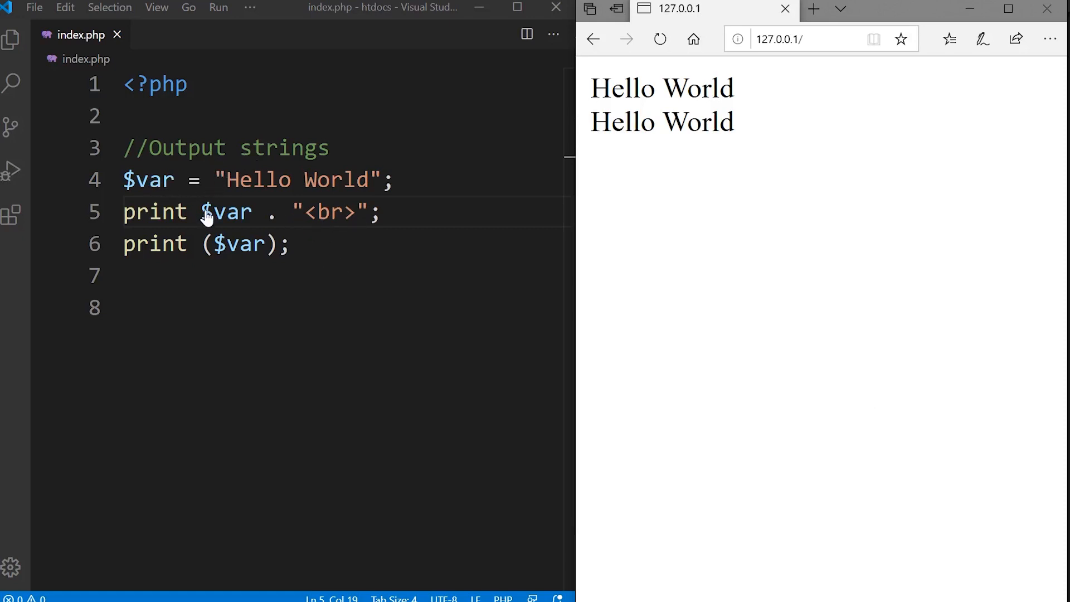
mouse_move(276, 227)
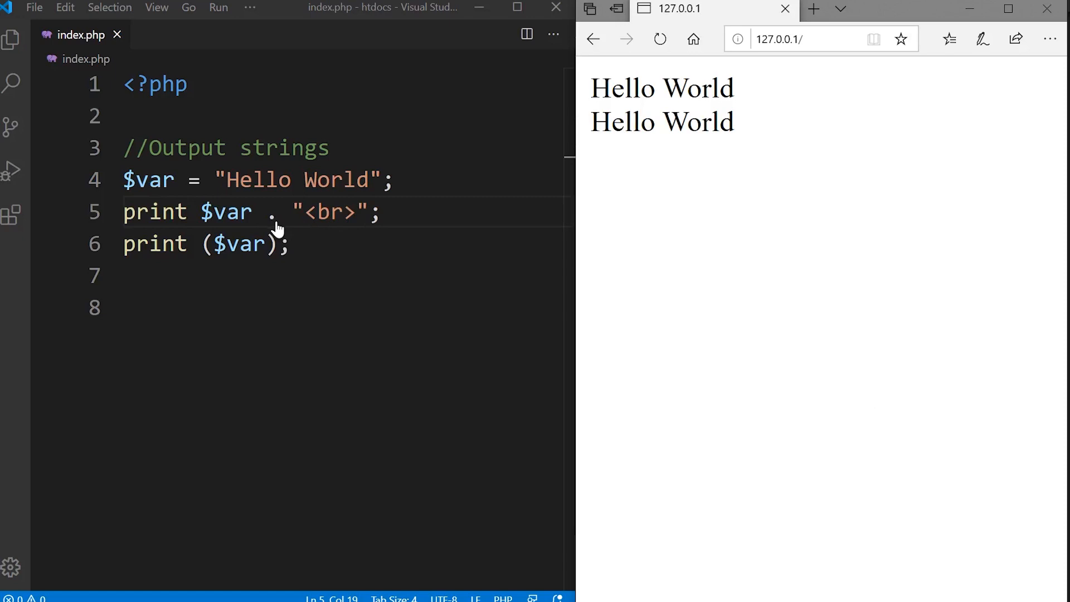
mouse_move(494, 273)
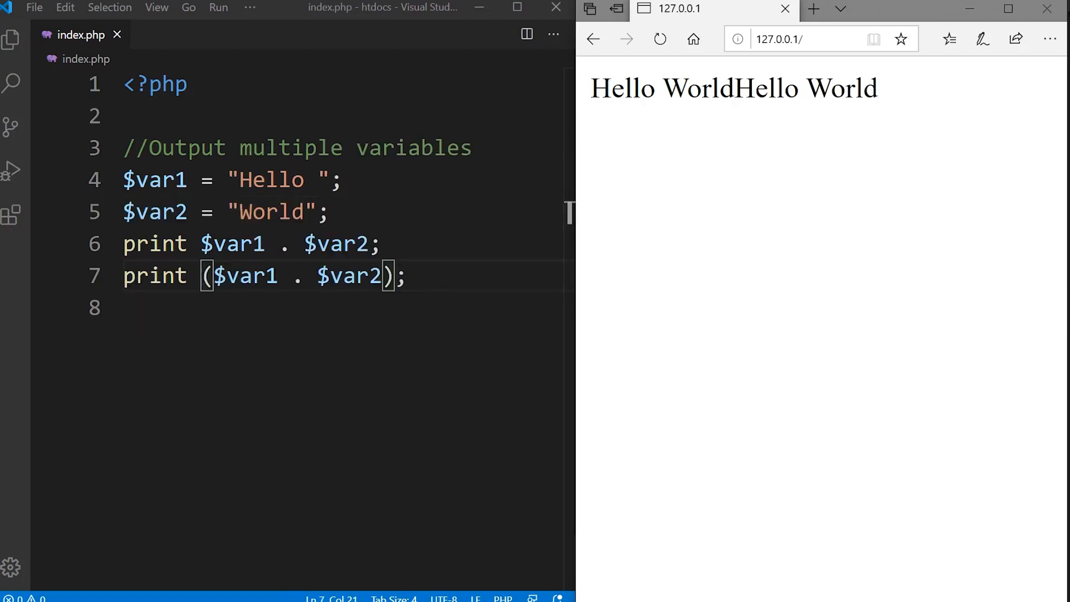
mouse_move(473, 353)
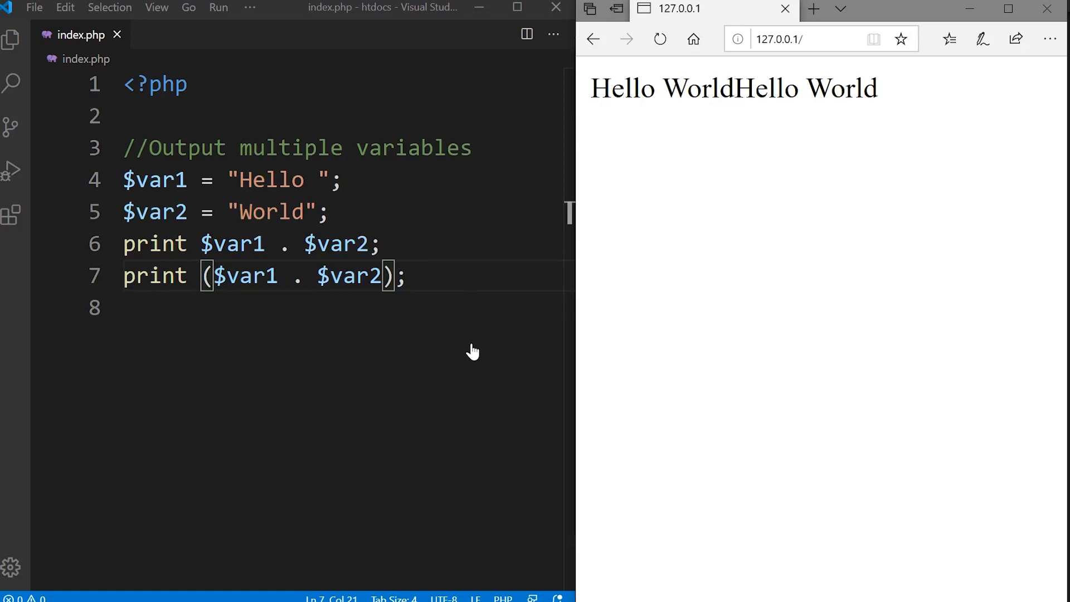
mouse_move(477, 347)
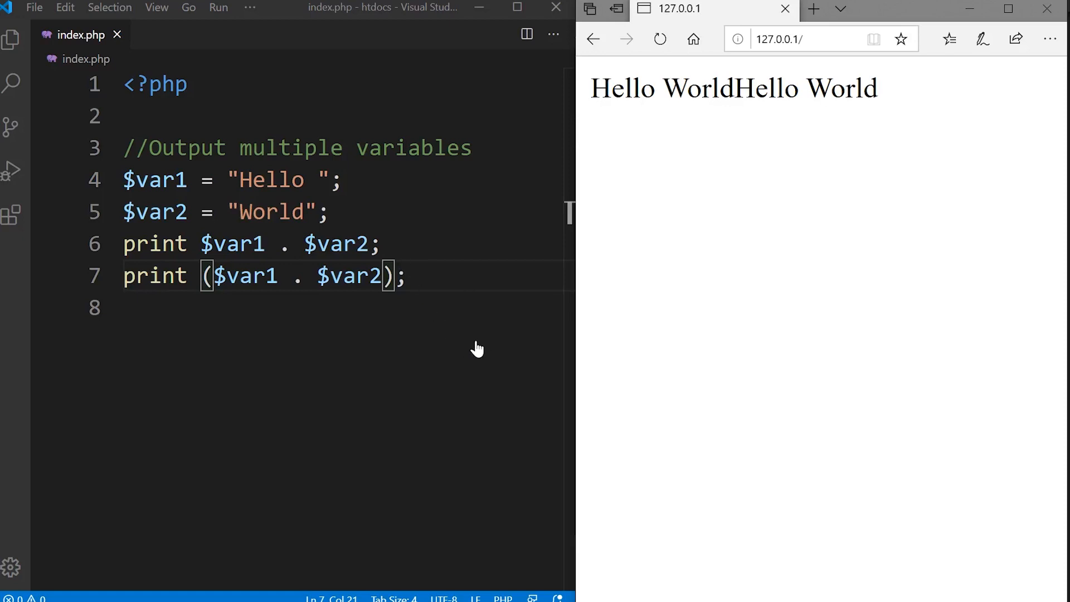
mouse_move(209, 229)
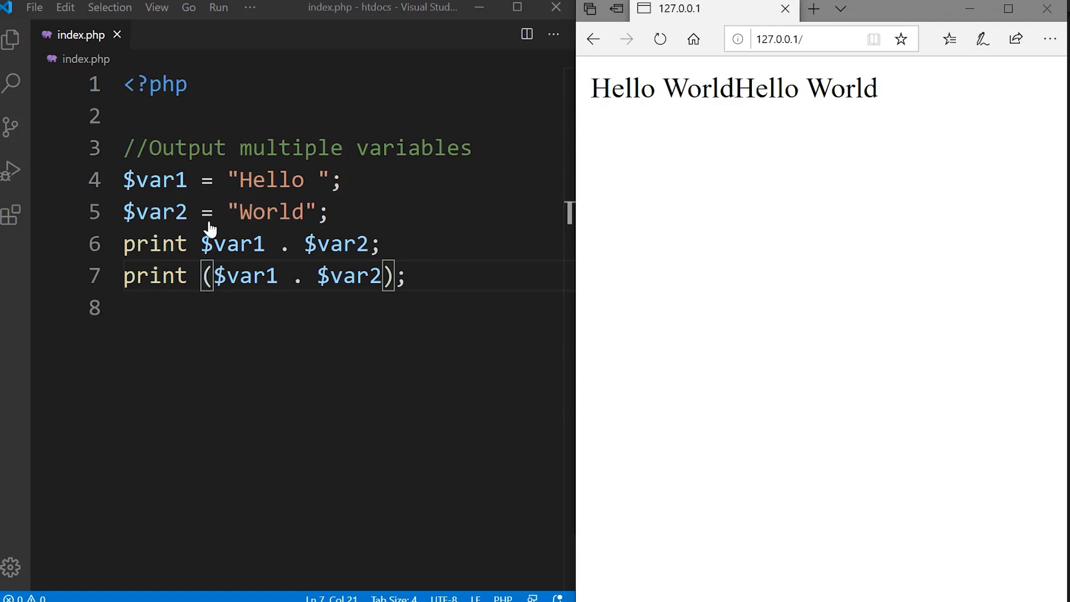
mouse_move(474, 271)
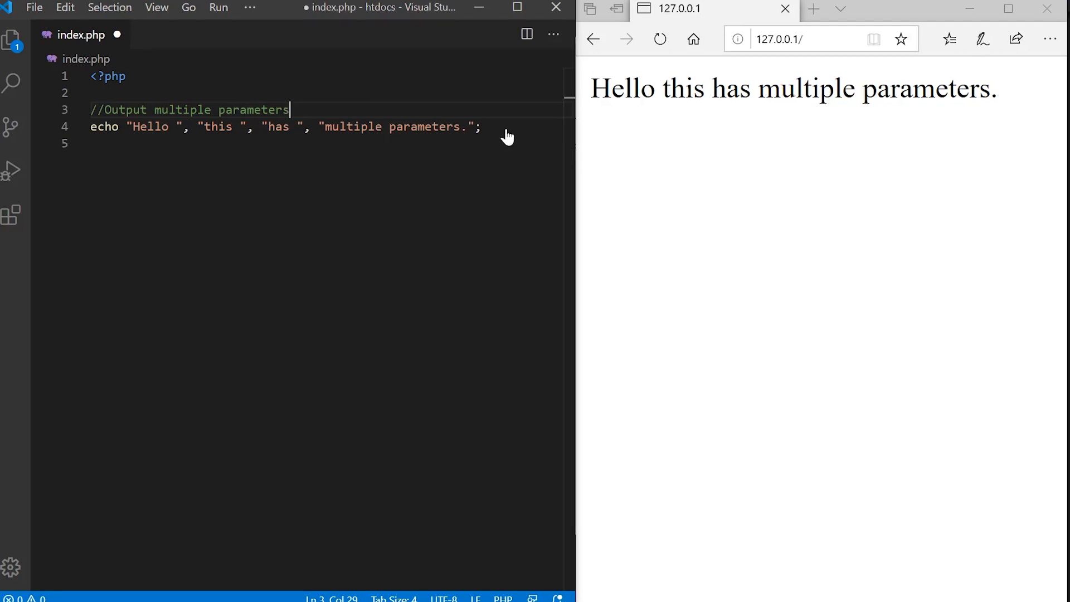
mouse_move(135, 134)
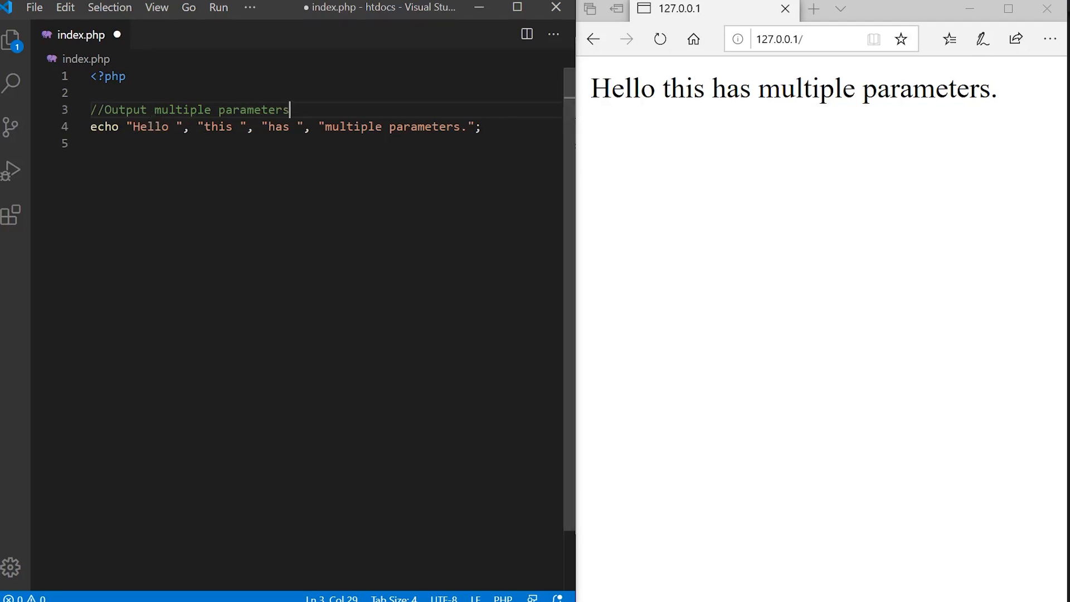
- Duplicate the comma-separated echo line as a print line and reload, showing a line 5 parse error
click(481, 127)
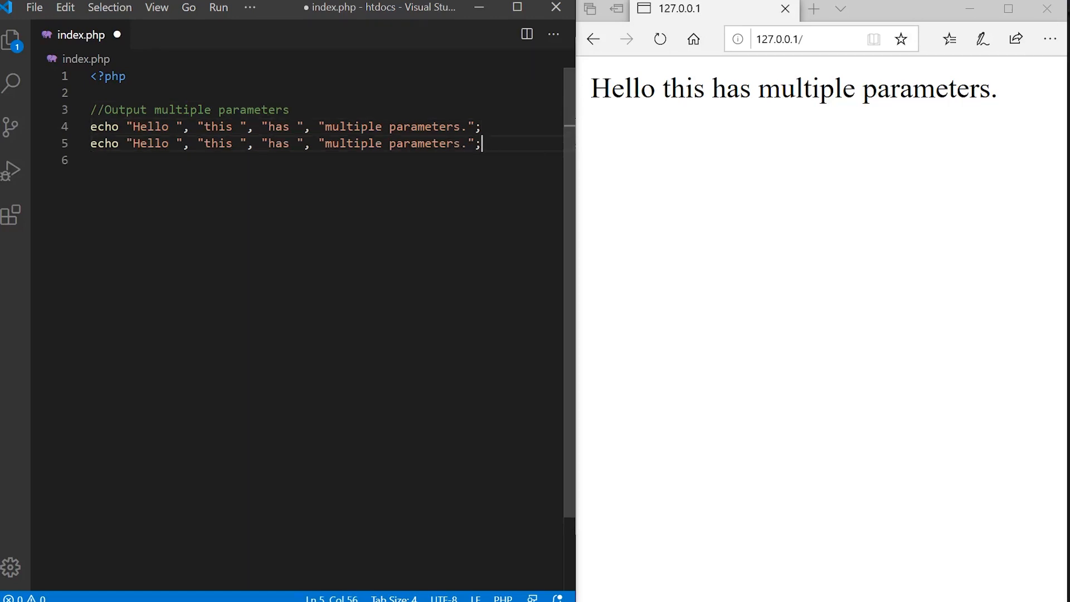
text(print)
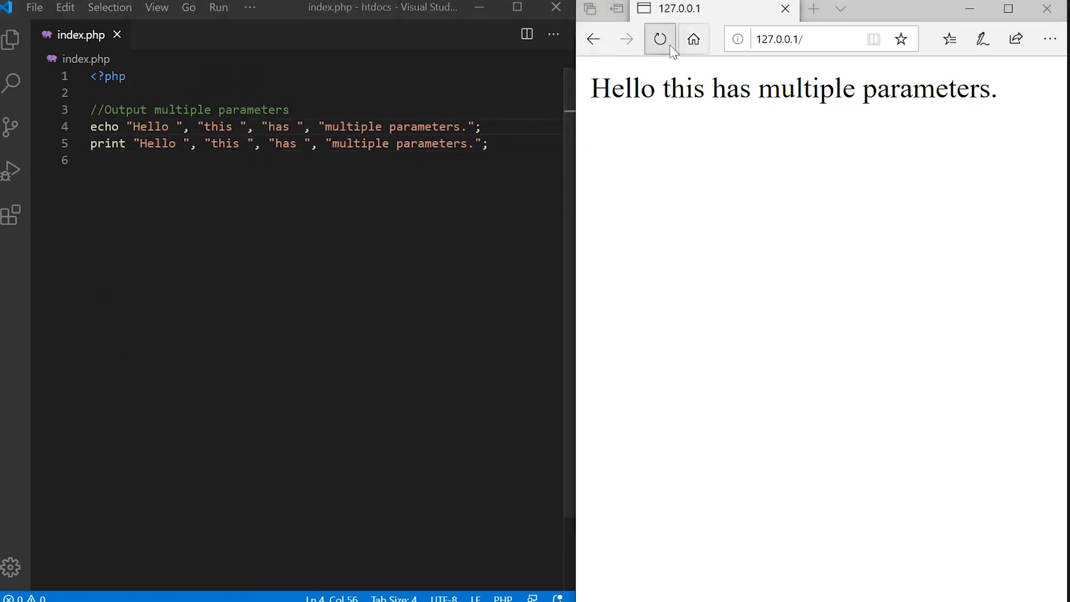
click(659, 39)
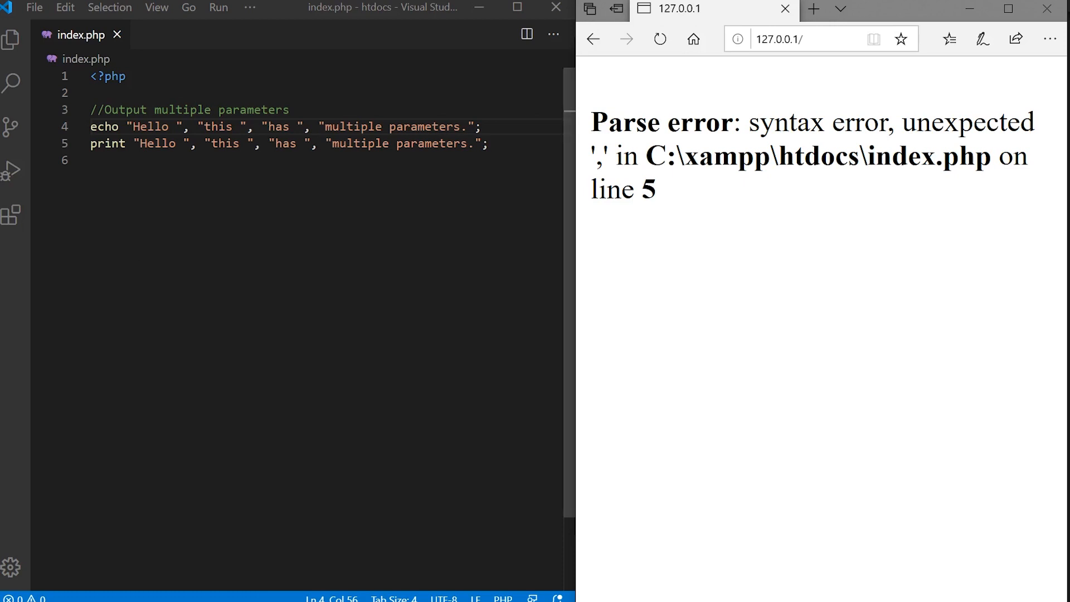
mouse_move(103, 127)
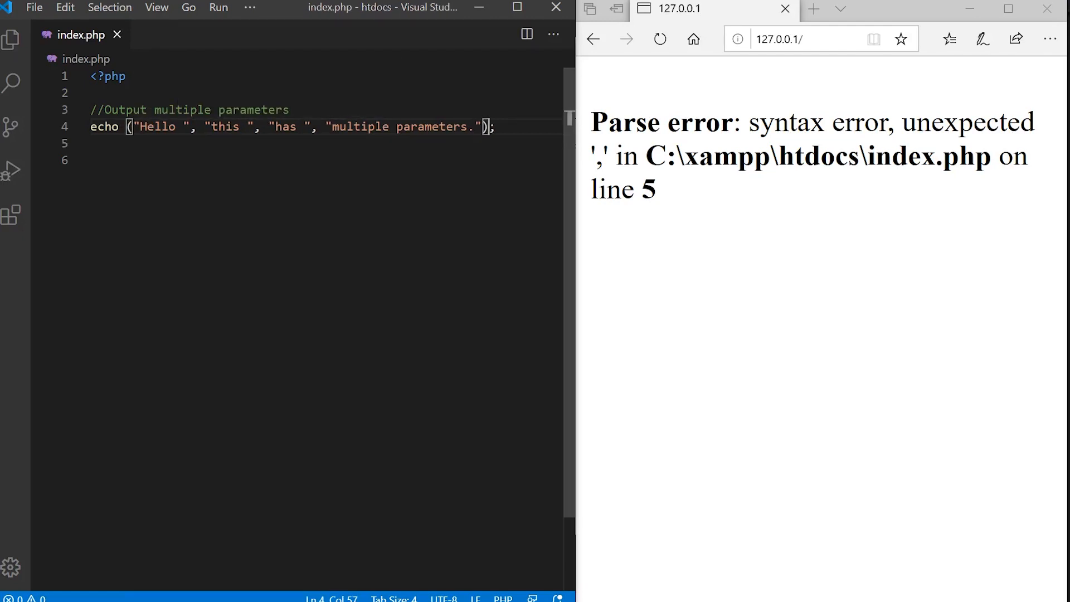
- Reload the page to test parenthesized echo arguments, then reload again after removing them
click(660, 39)
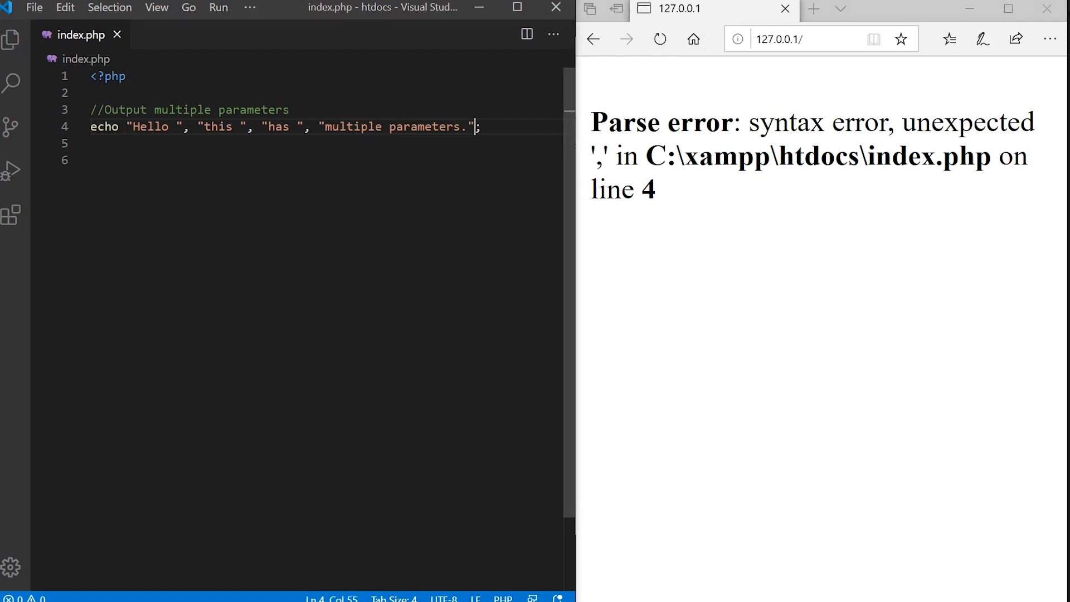
click(659, 38)
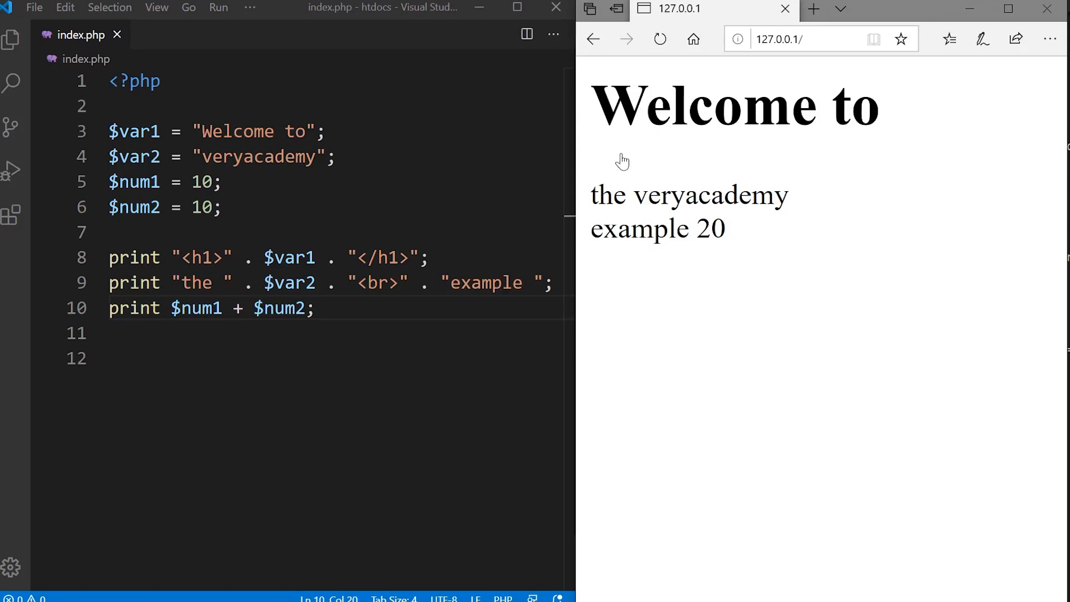
mouse_move(321, 294)
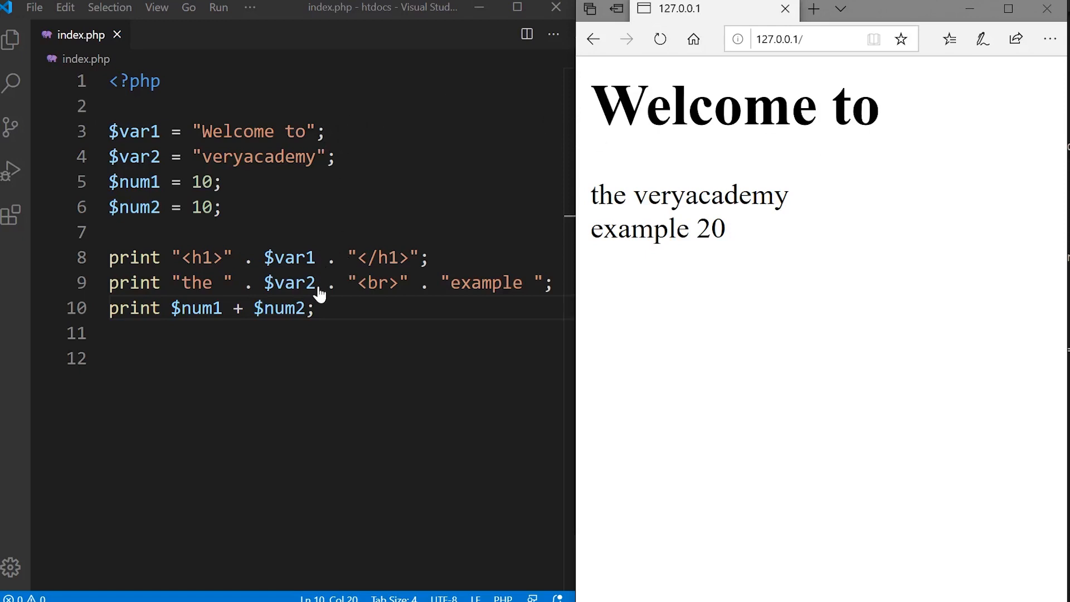
mouse_move(212, 155)
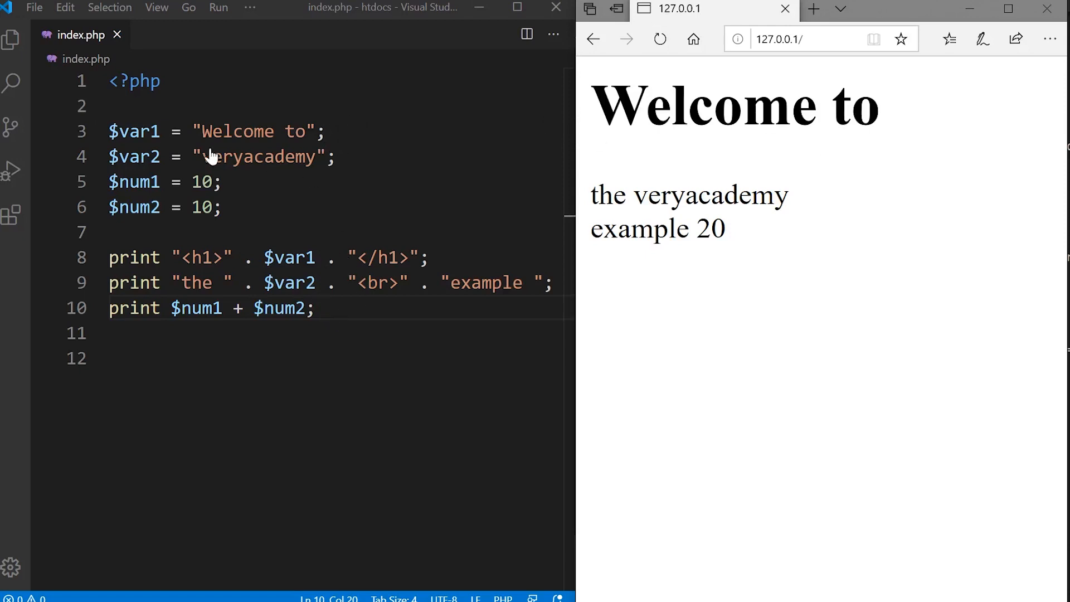
mouse_move(266, 141)
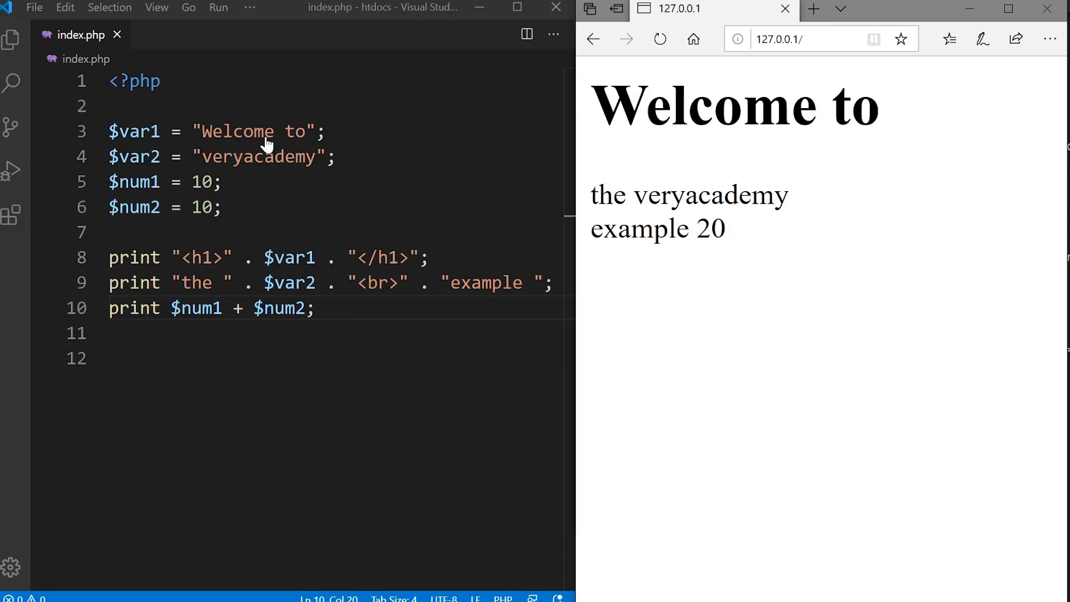
mouse_move(306, 353)
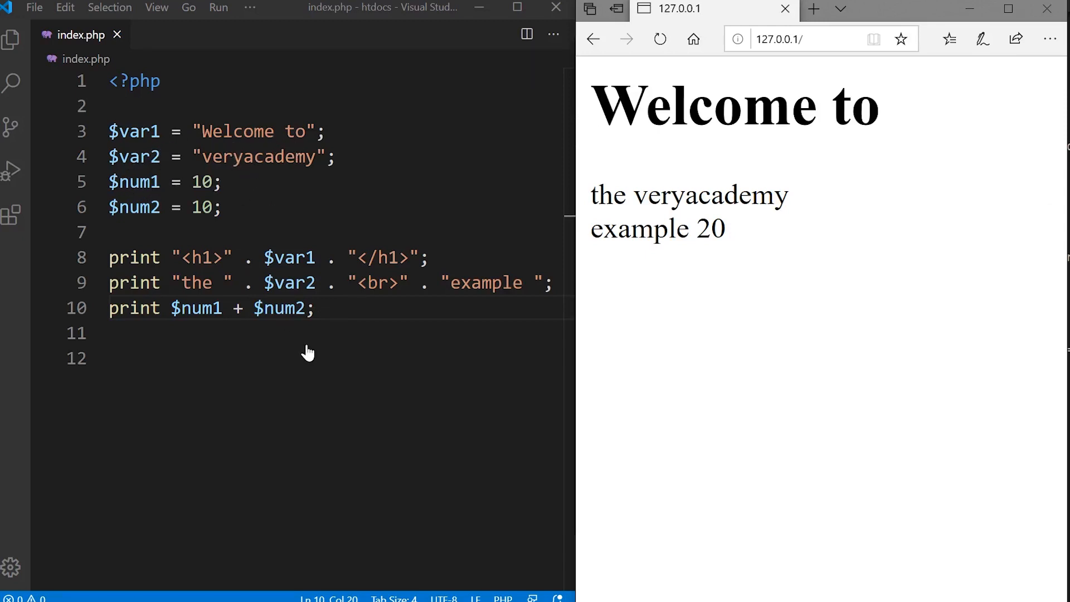
mouse_move(154, 273)
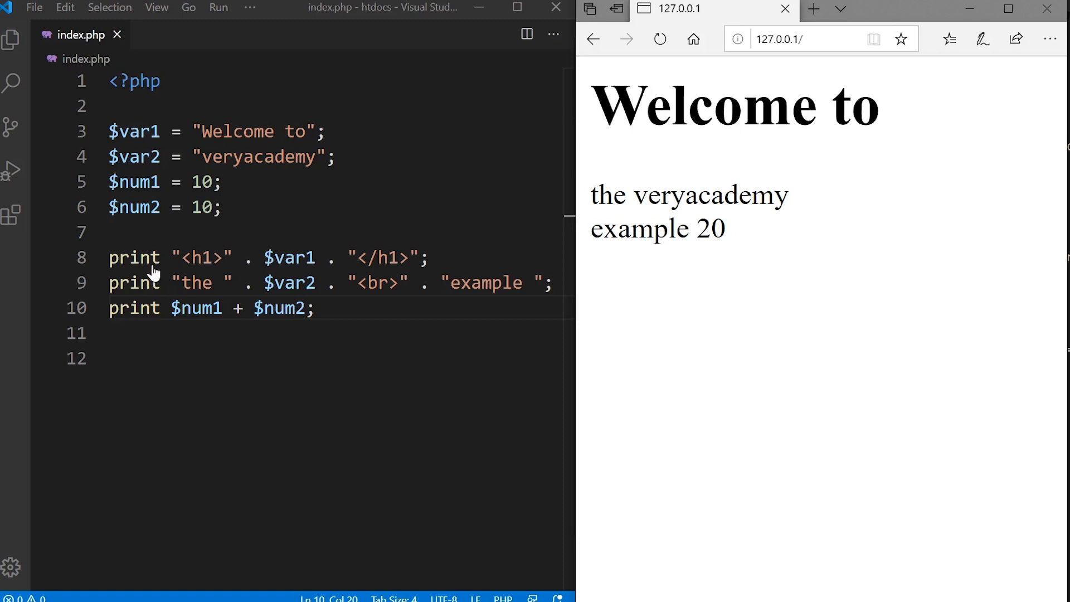
mouse_move(256, 295)
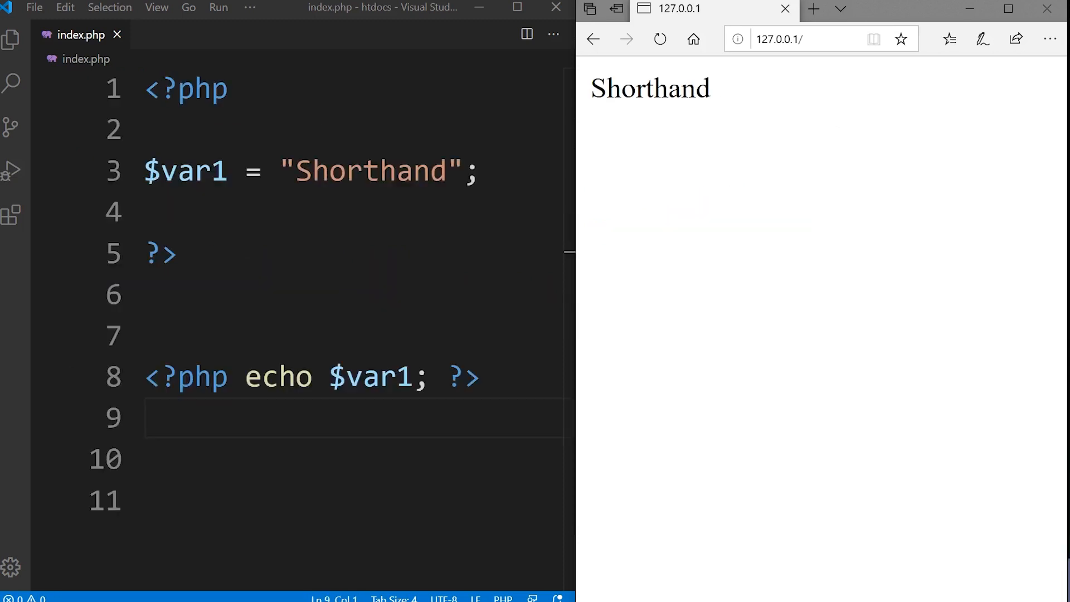
mouse_move(803, 279)
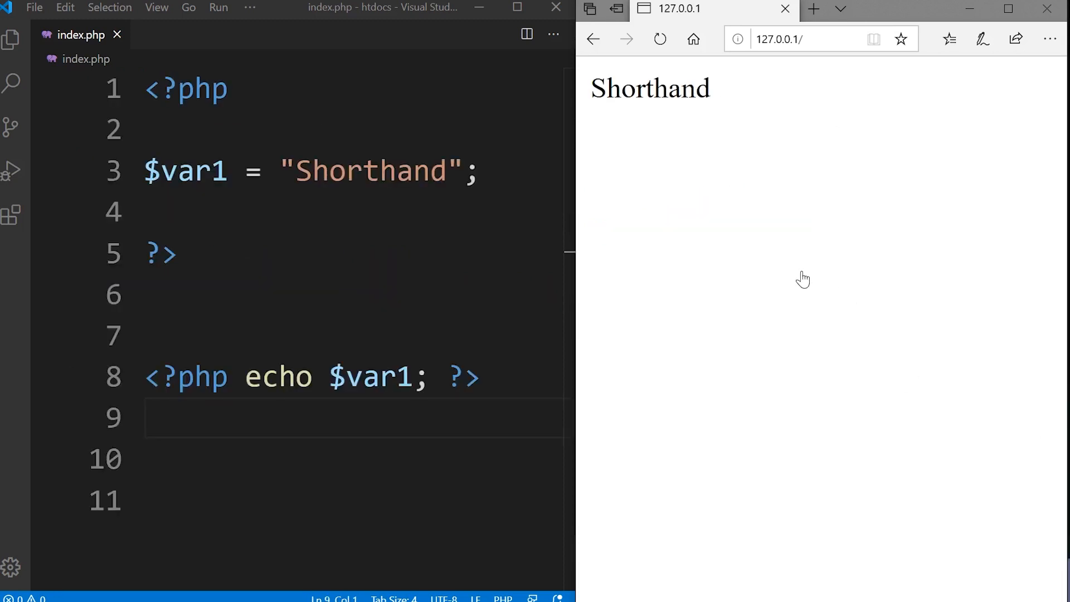
mouse_move(151, 170)
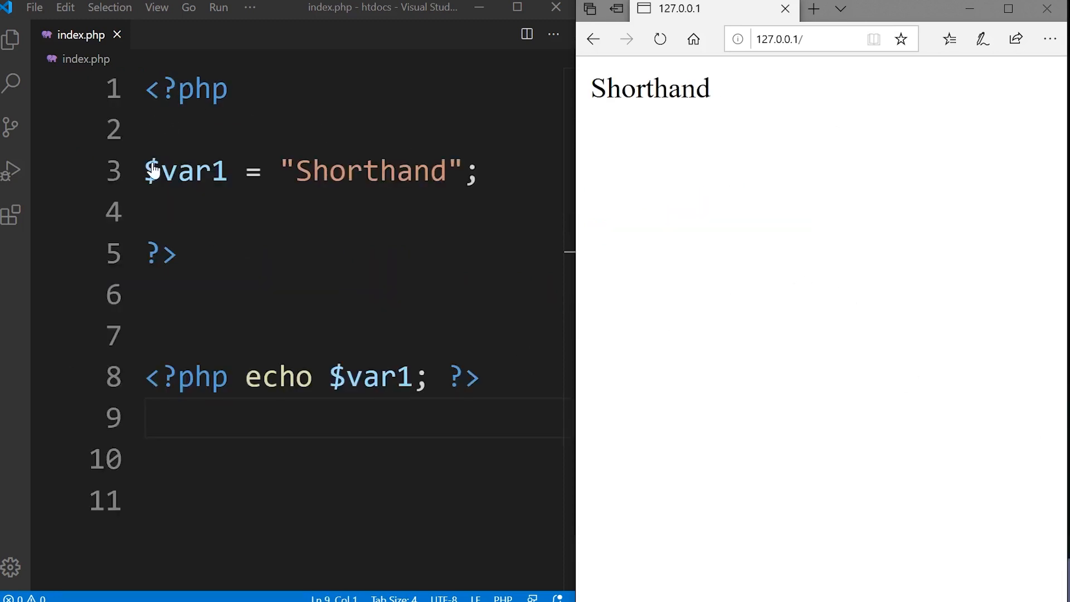
mouse_move(456, 386)
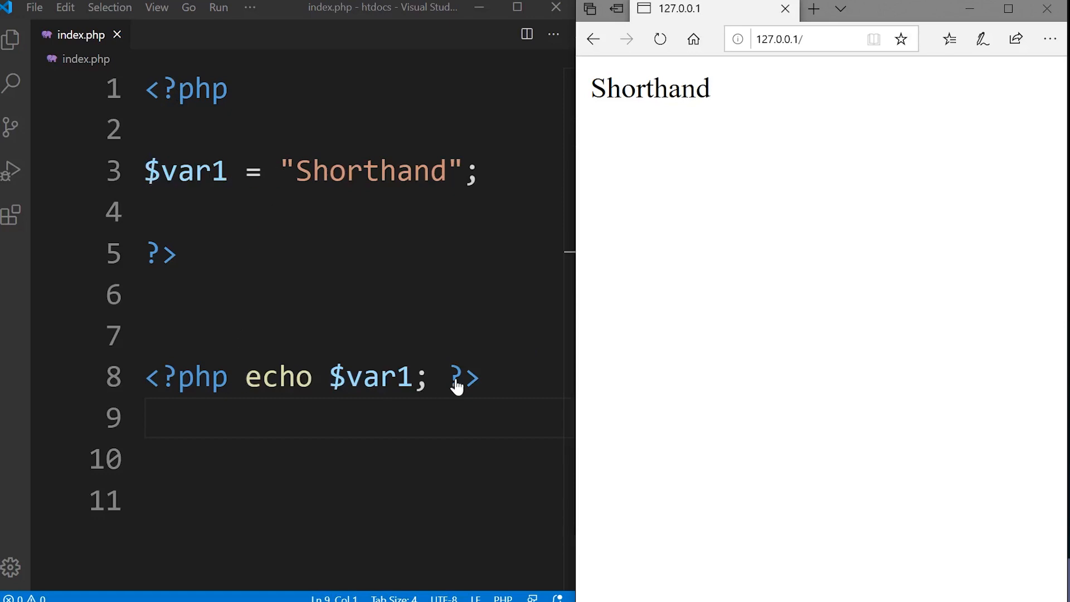
- Add <?=$var1?> below the echo block and delete the <?php echo $var1; ?> line
click(461, 377)
text(<?=$var1?>)
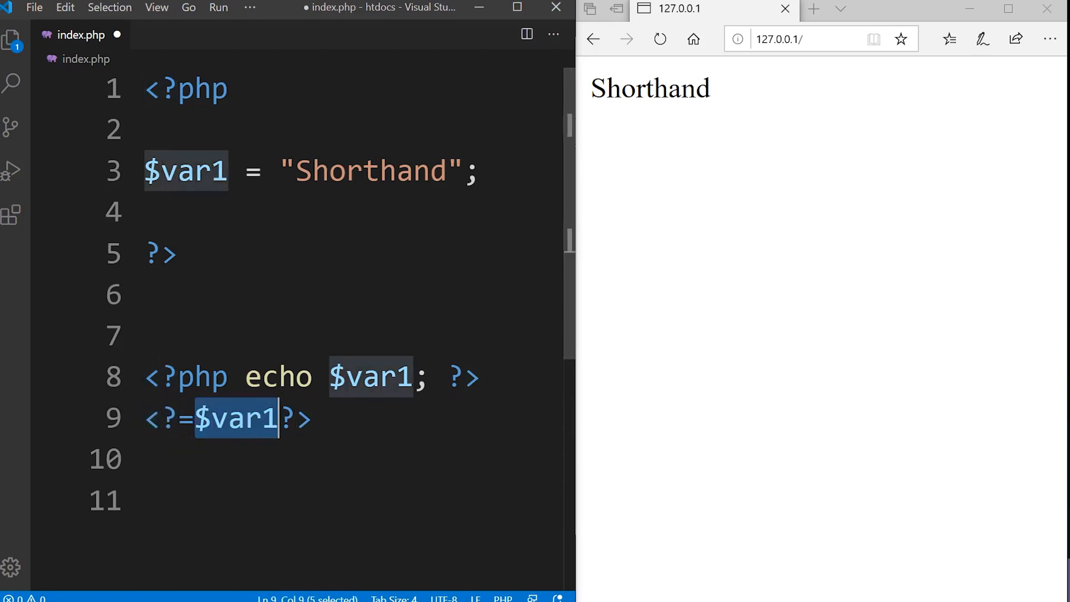
mouse_move(295, 426)
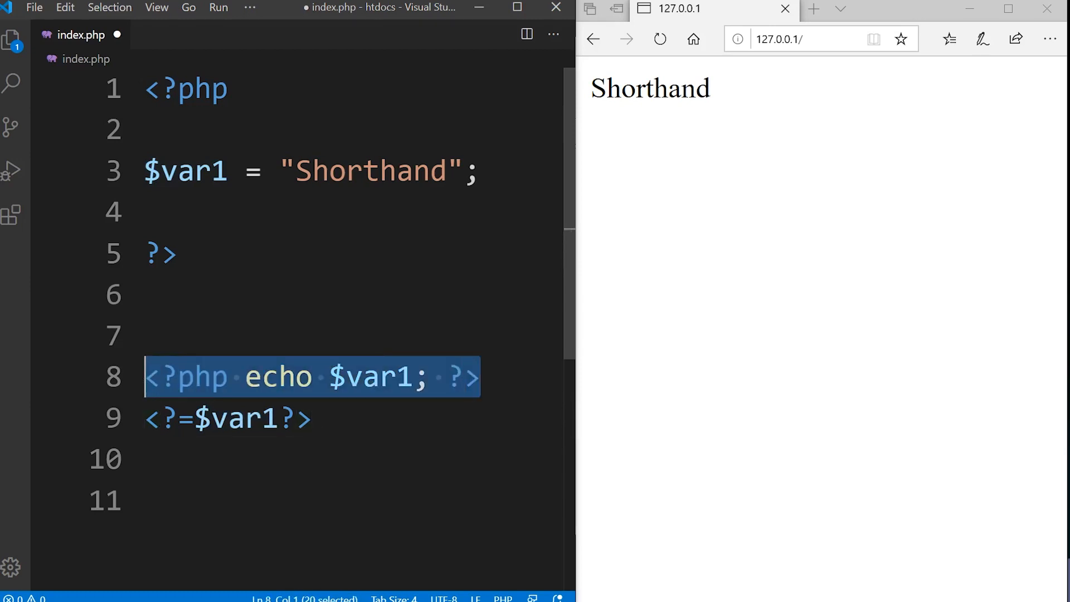
key(Delete)
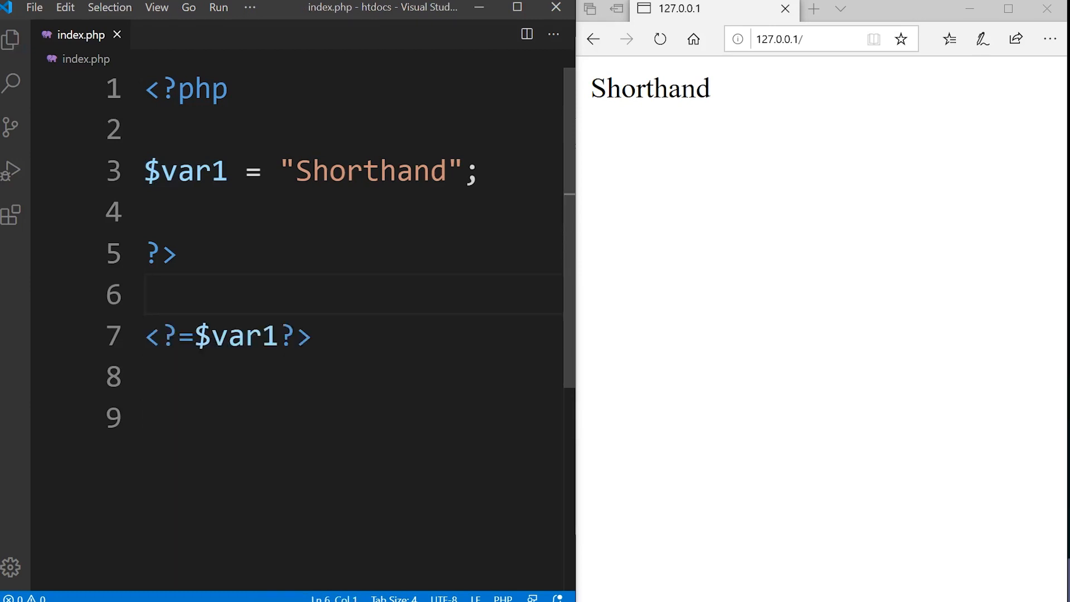
mouse_move(749, 259)
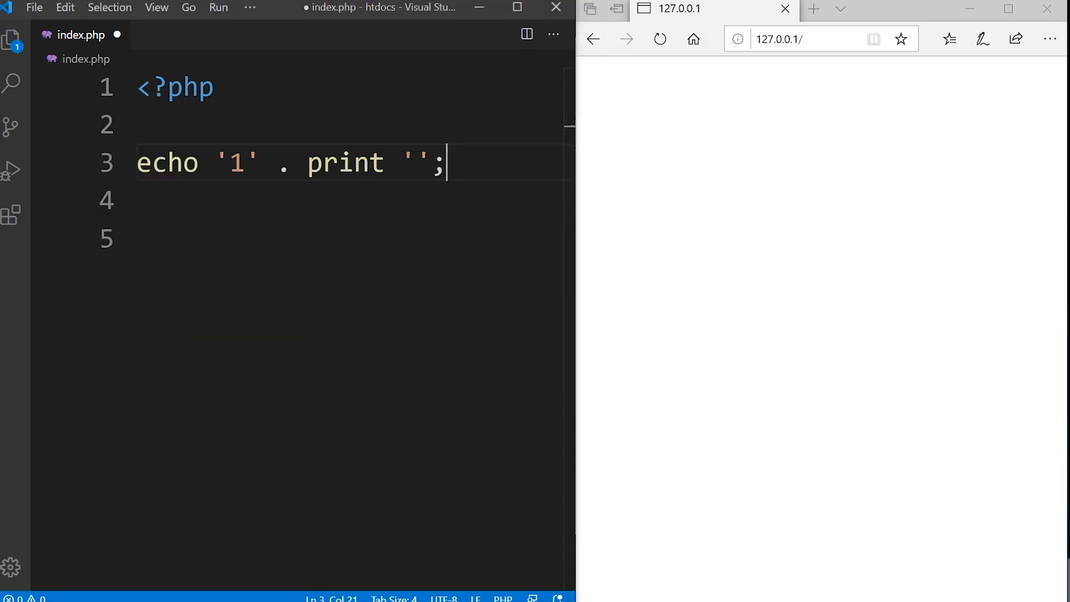
mouse_move(749, 243)
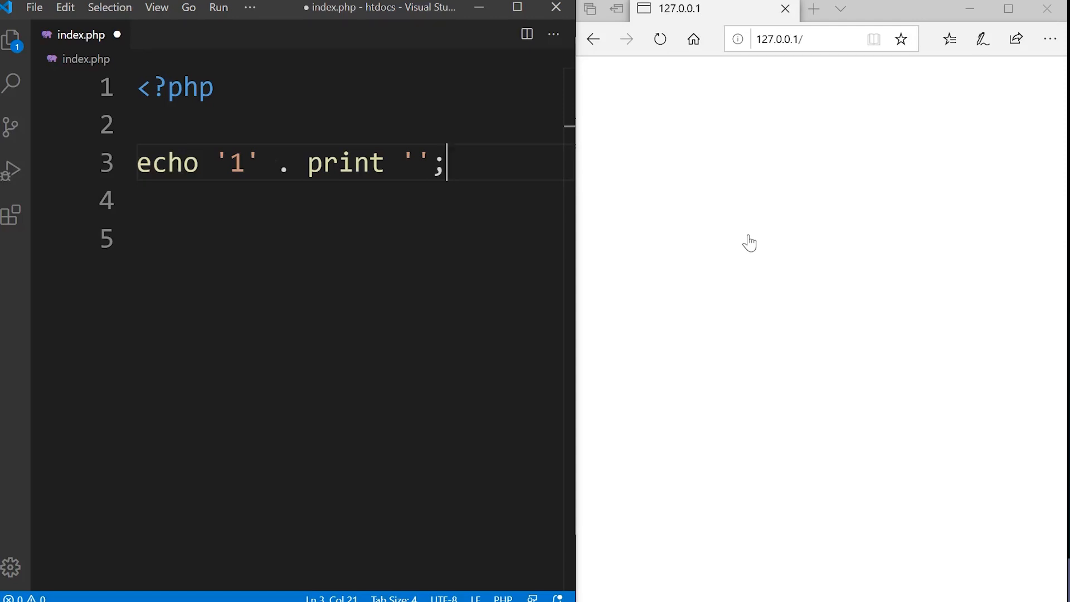
mouse_move(721, 111)
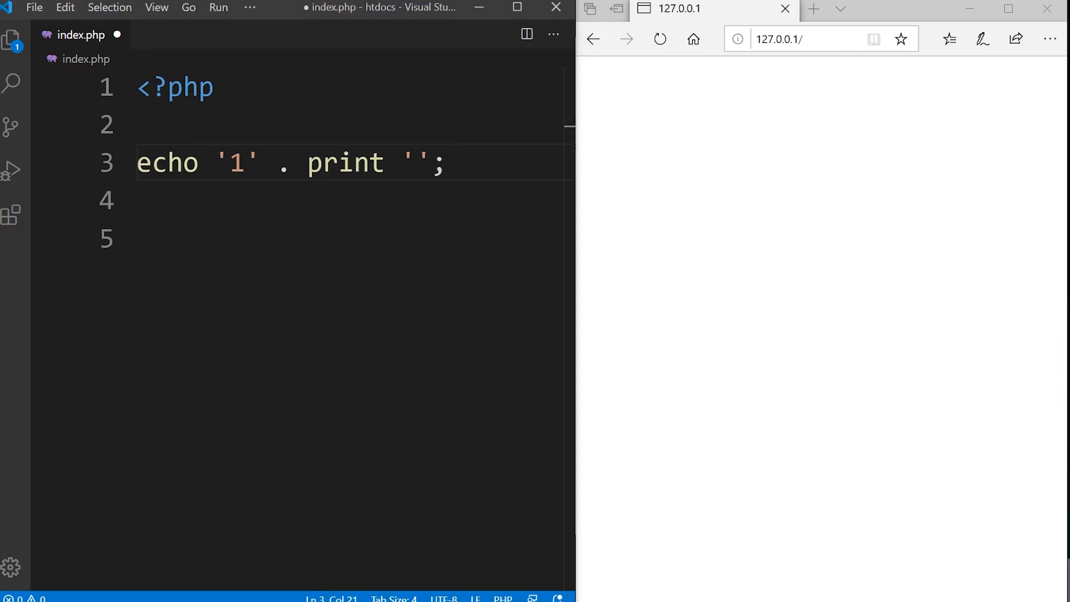
mouse_move(308, 171)
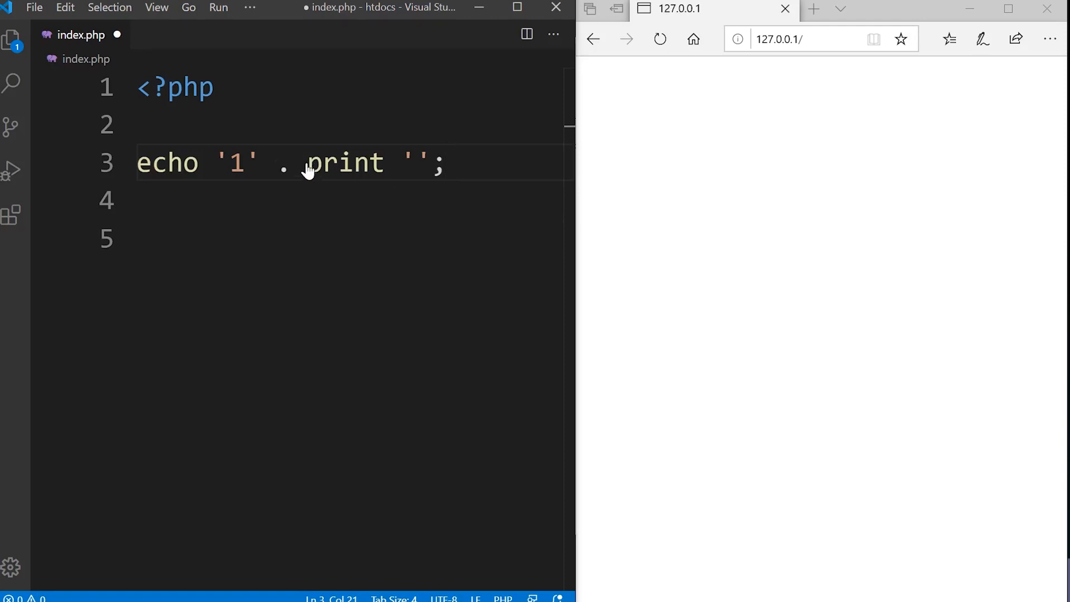
mouse_move(386, 170)
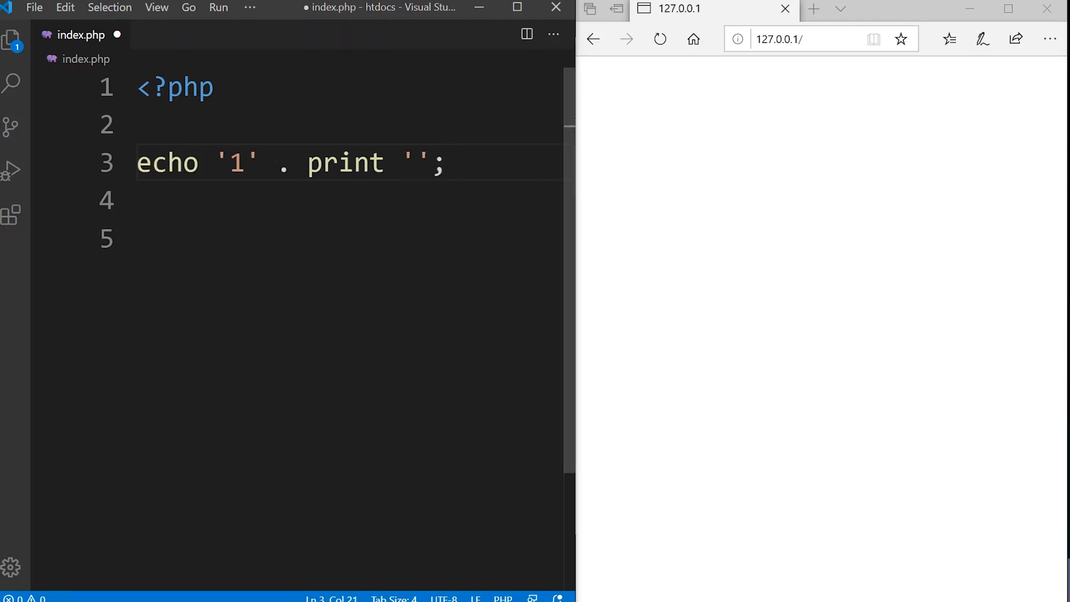
mouse_move(167, 162)
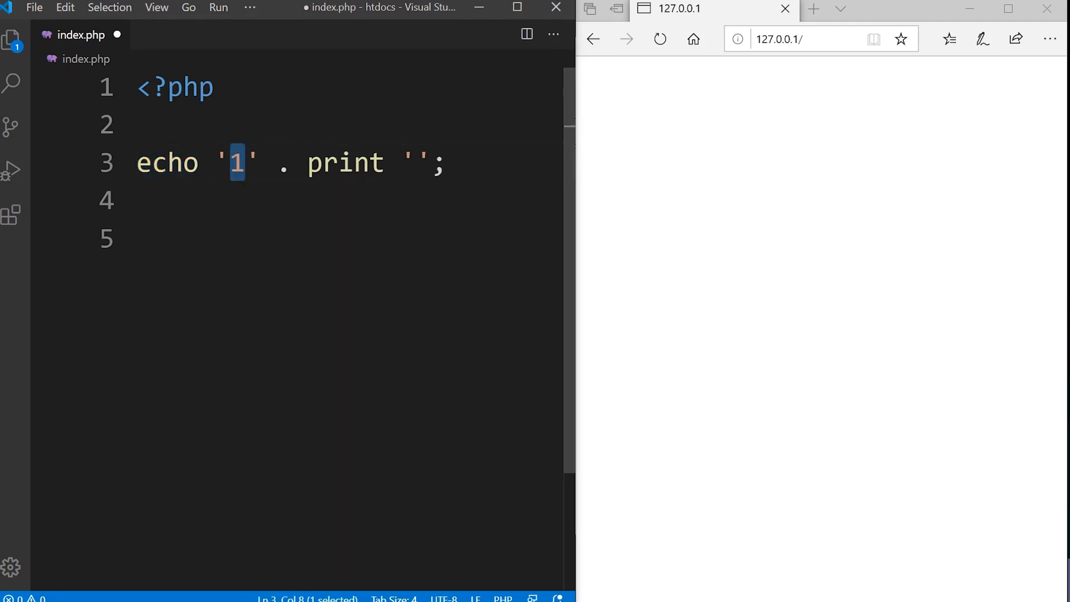
- Reload with the echoed '1', then put 1 inside print's quotes and reload to show 111
double_click(346, 162)
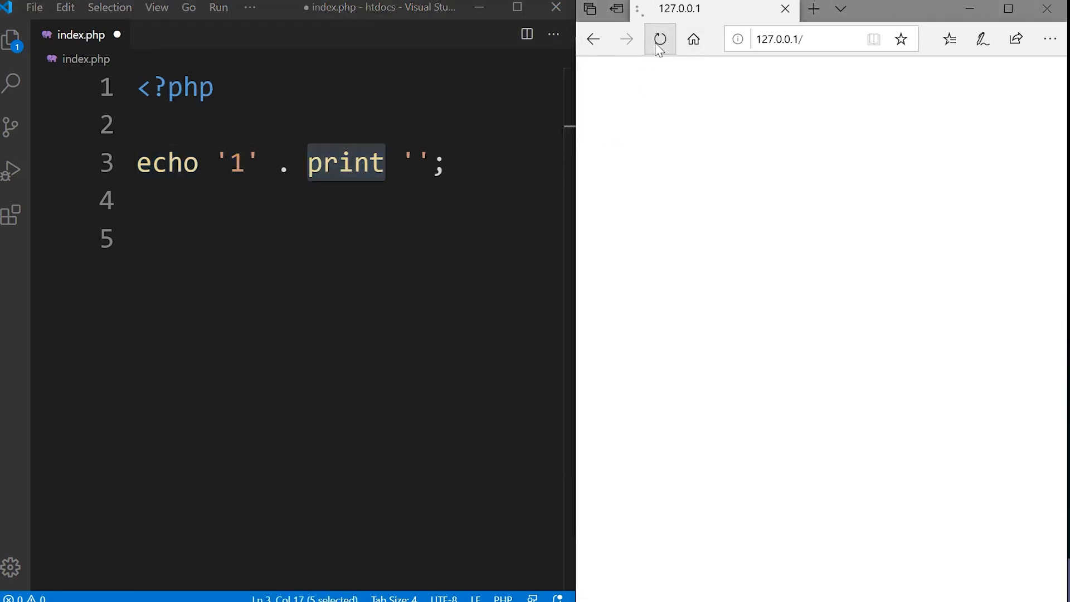
click(659, 39)
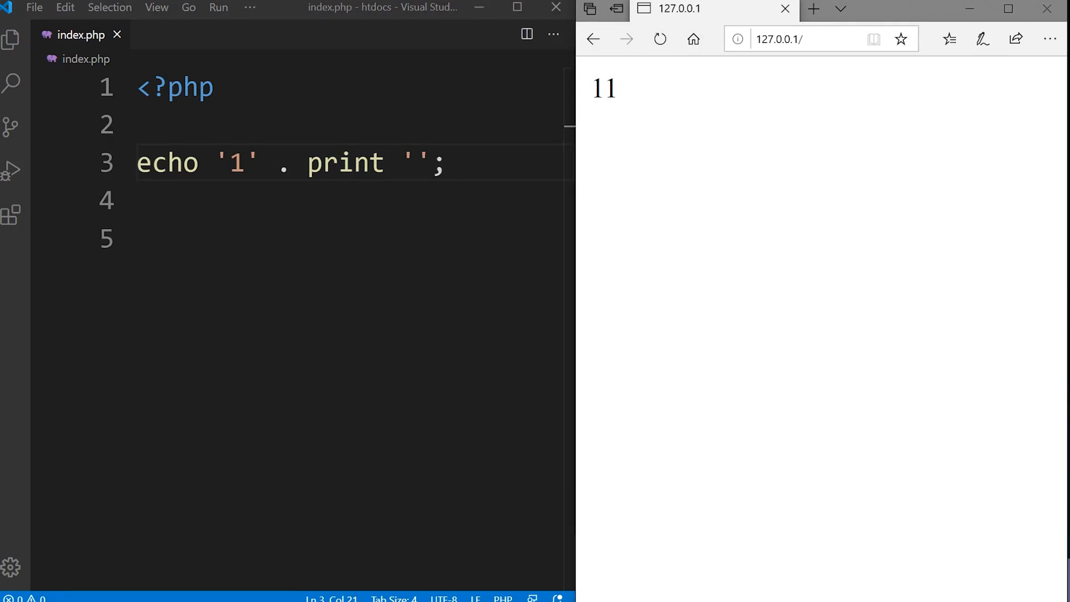
text(1)
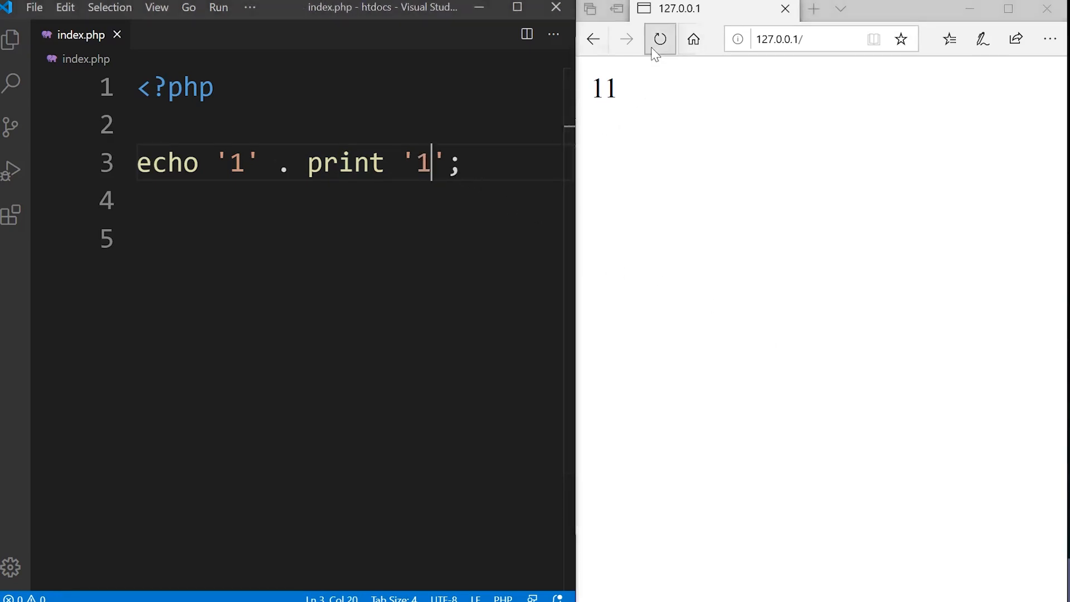
click(659, 39)
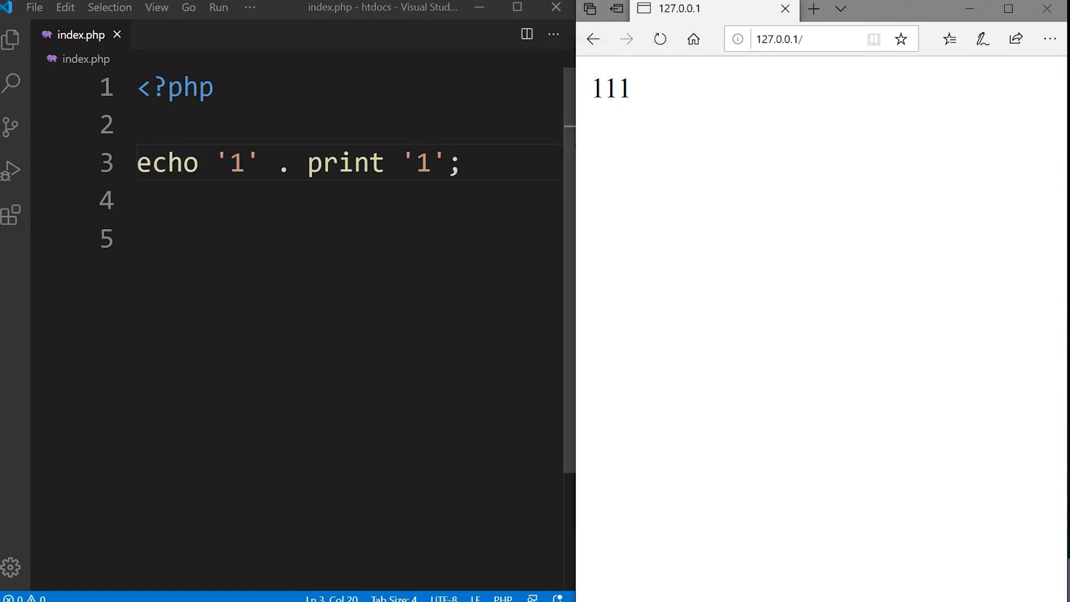
mouse_move(344, 161)
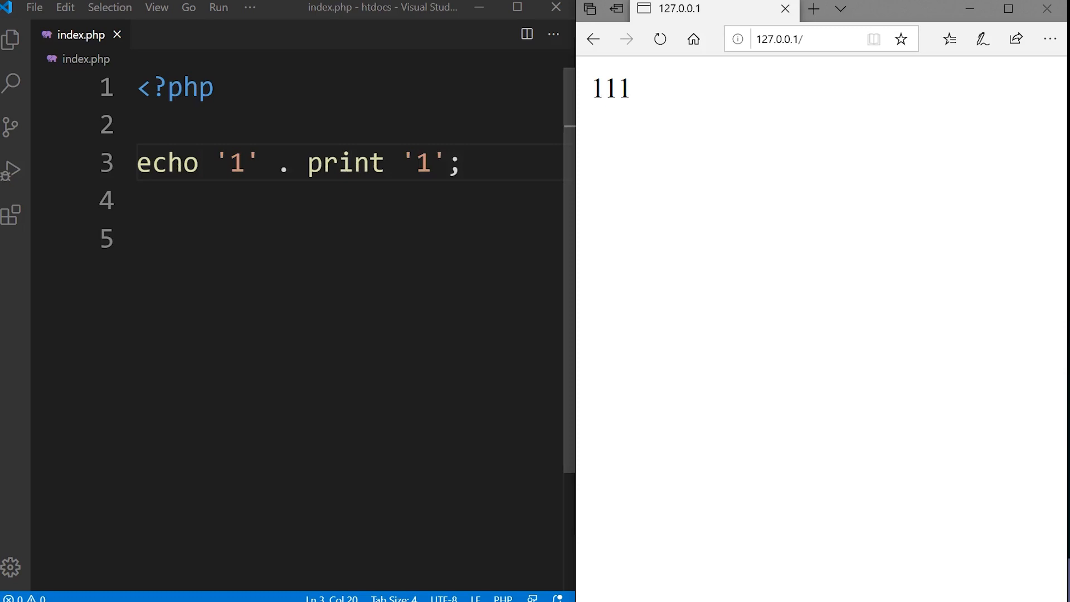
- Change the print argument to '2' + 3 and reload twice to get 511
text(2' + 3)
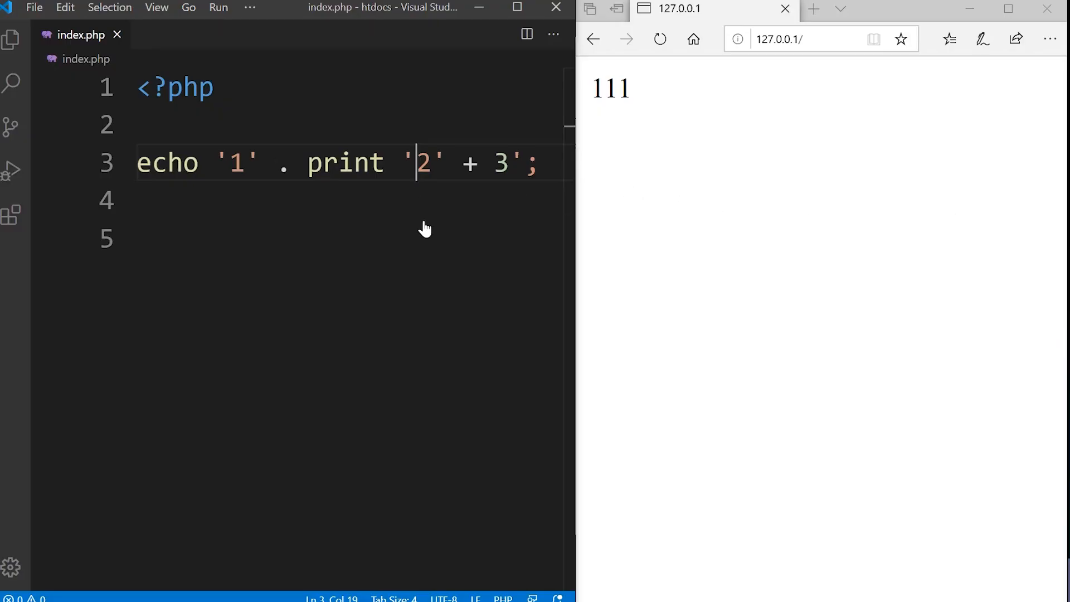
mouse_move(437, 250)
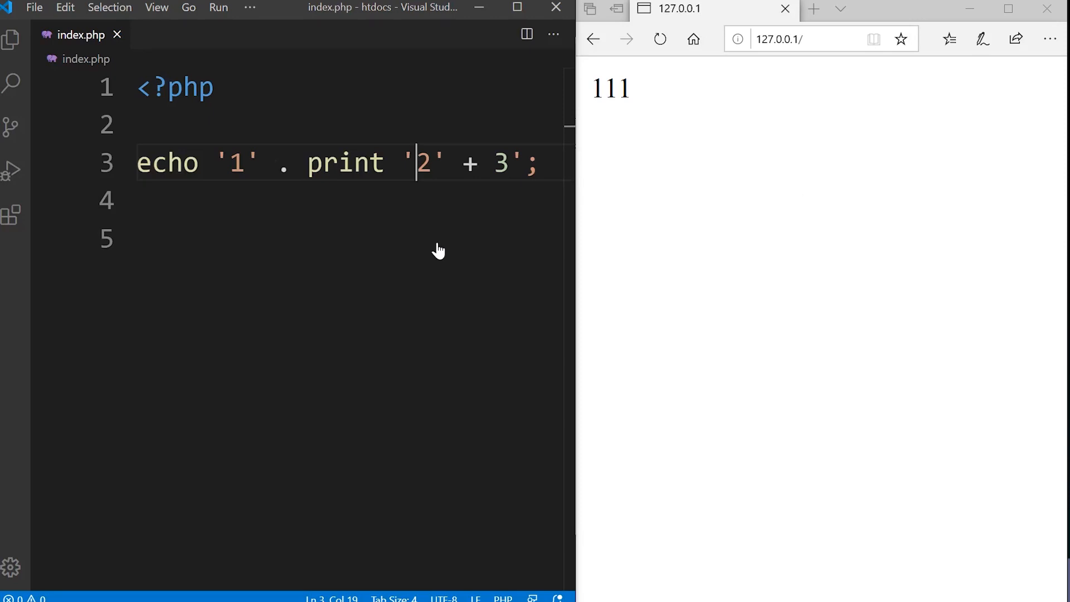
mouse_move(510, 178)
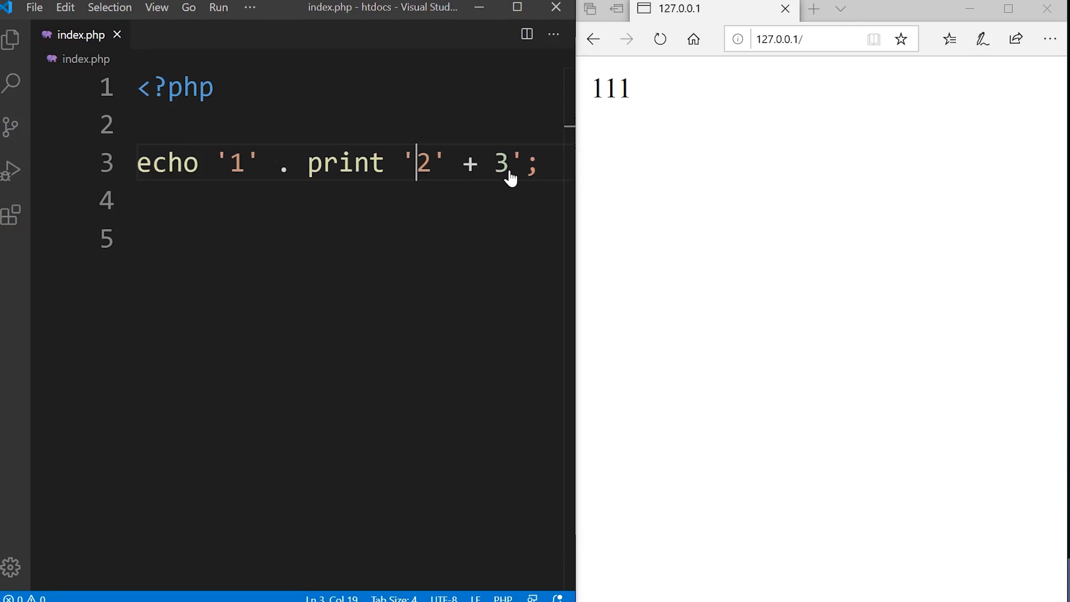
mouse_move(278, 213)
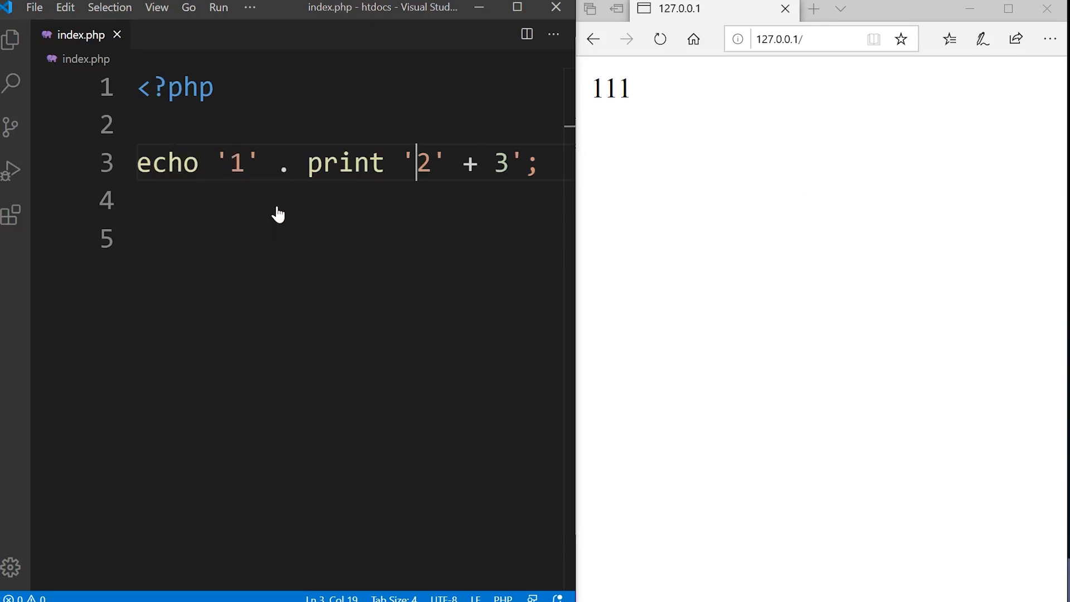
mouse_move(350, 208)
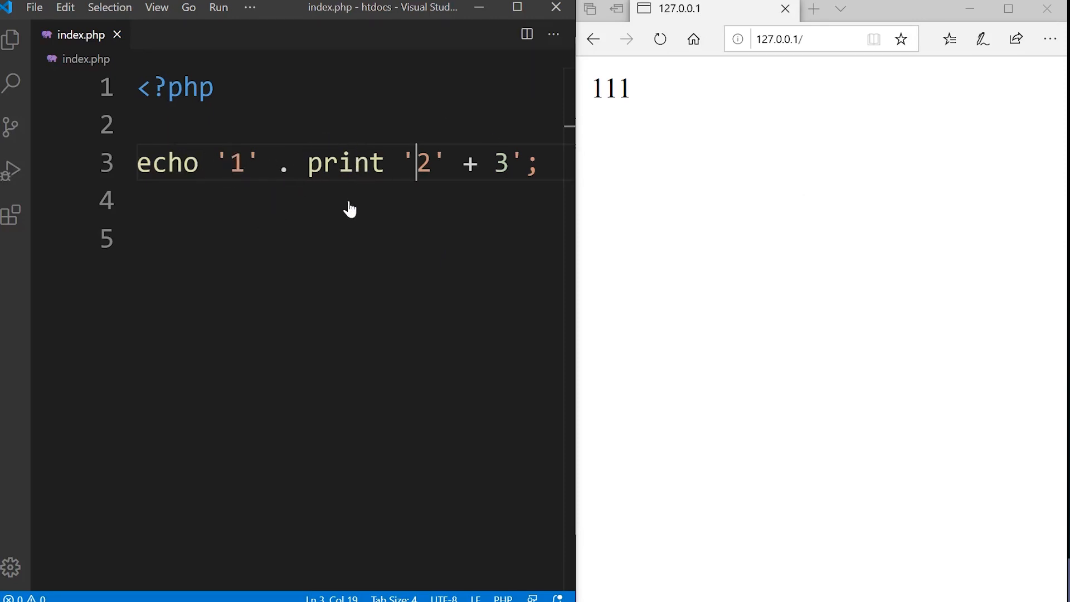
mouse_move(628, 110)
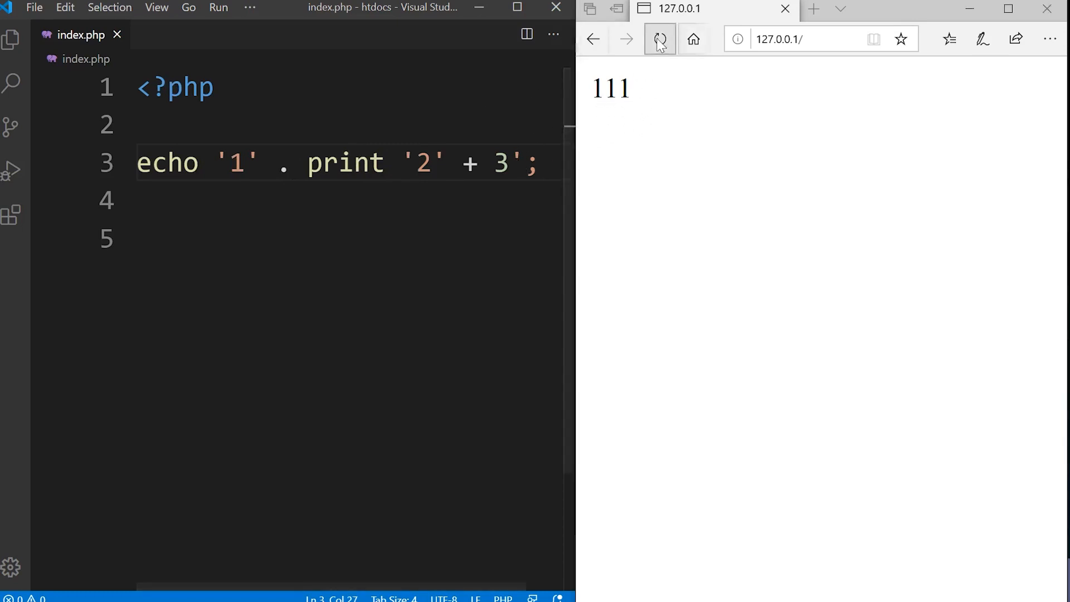
click(658, 39)
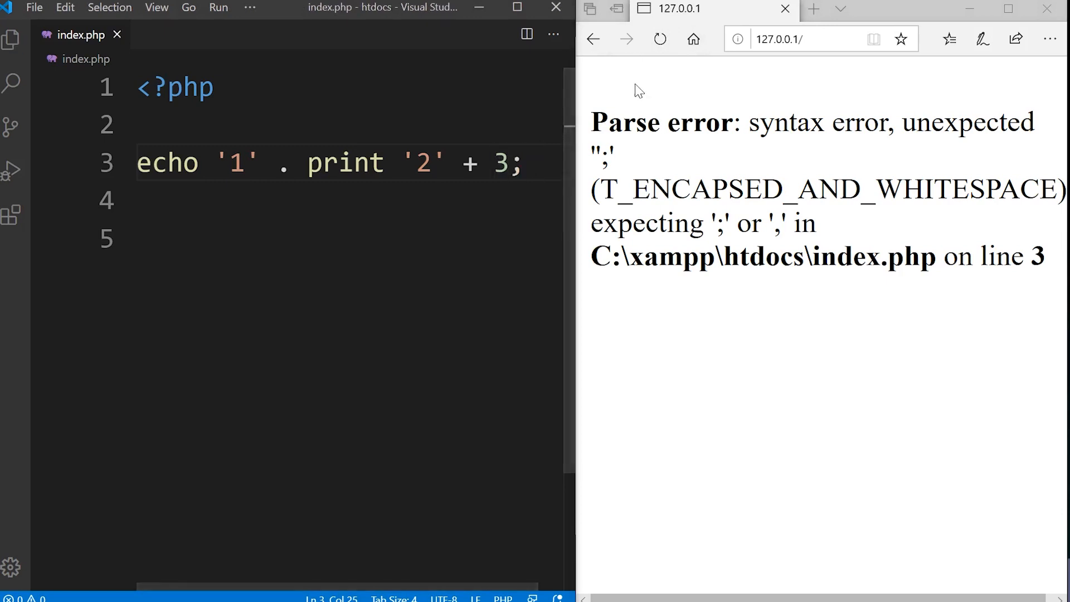
click(657, 38)
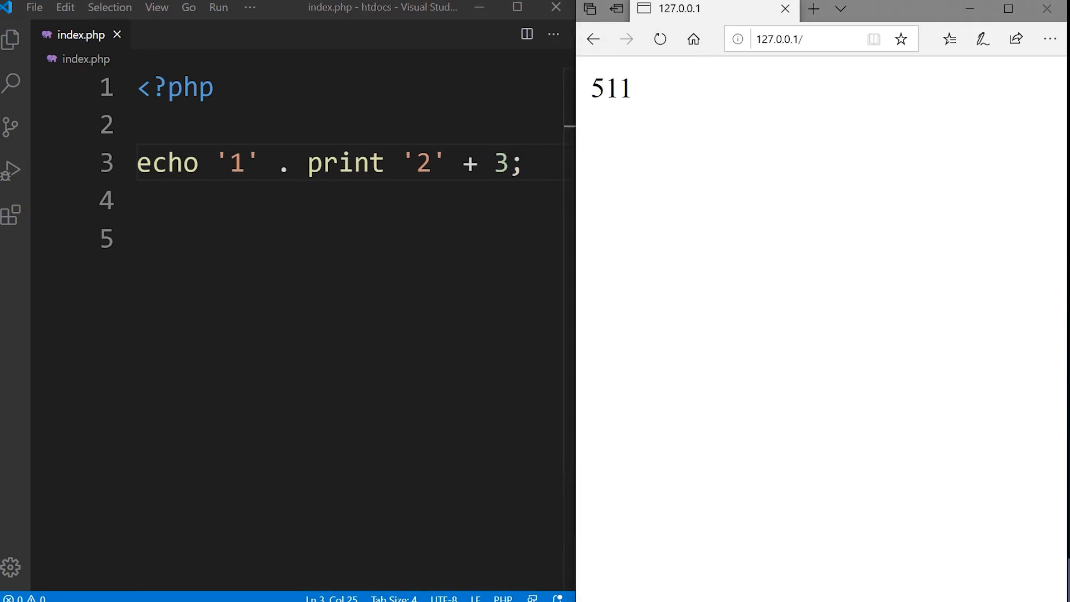
mouse_move(345, 163)
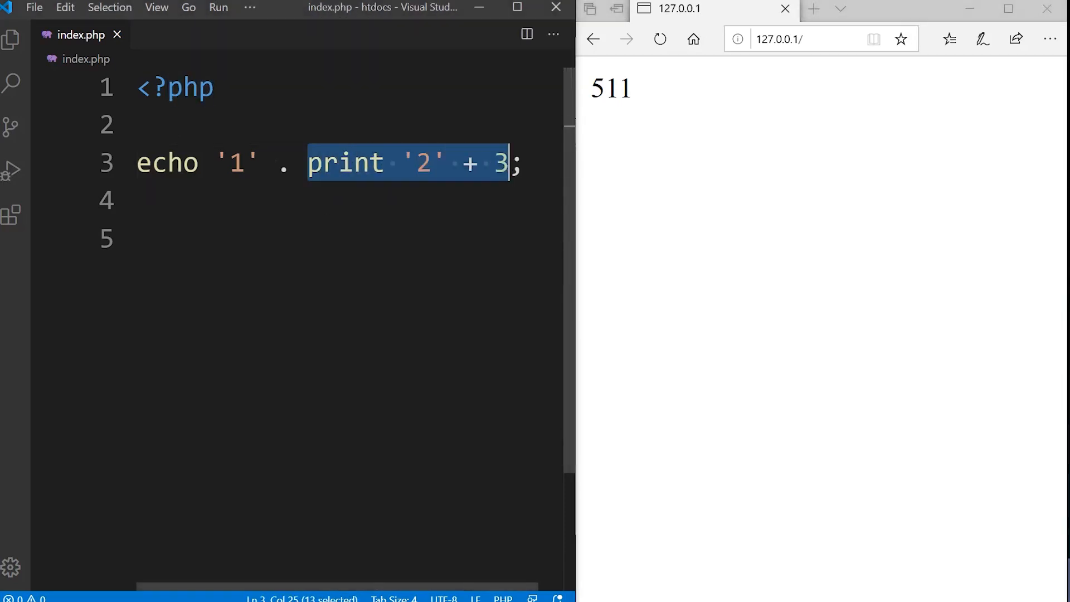
mouse_move(114, 179)
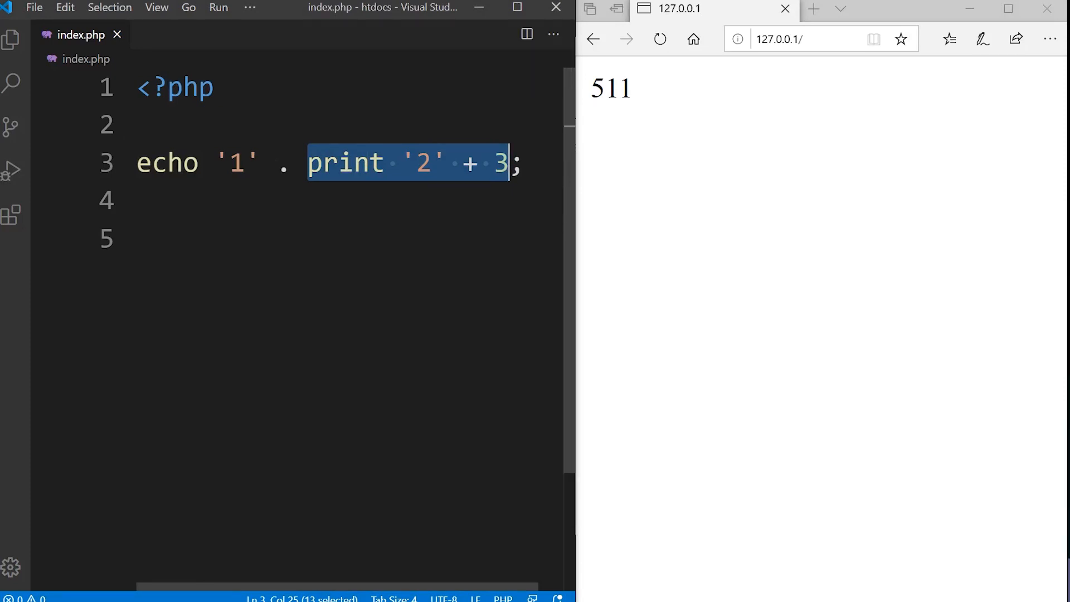
mouse_move(345, 162)
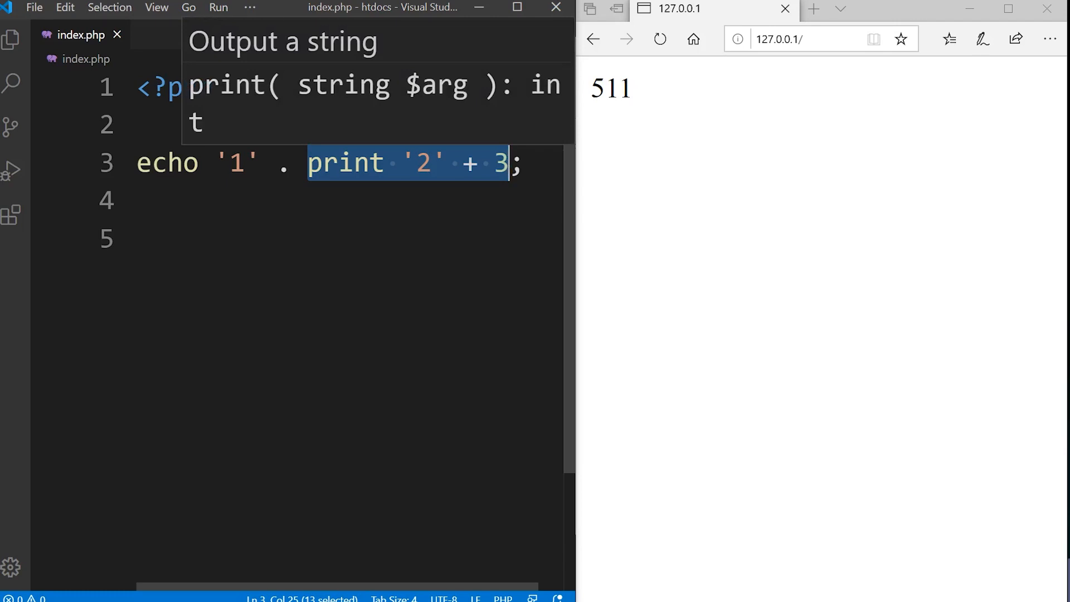